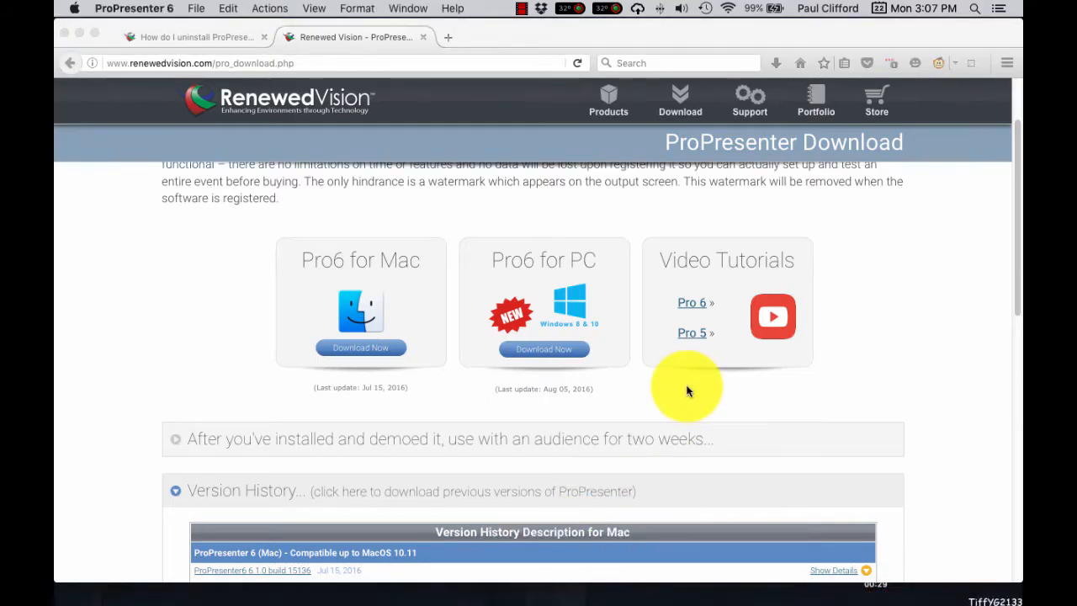
mouse_move(138, 10)
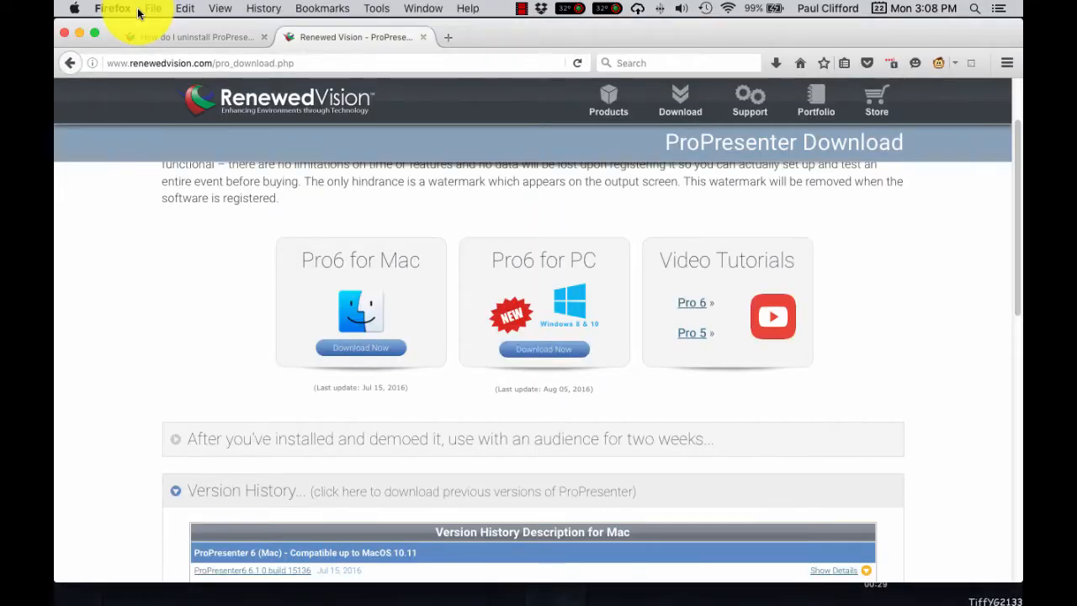
mouse_move(558, 506)
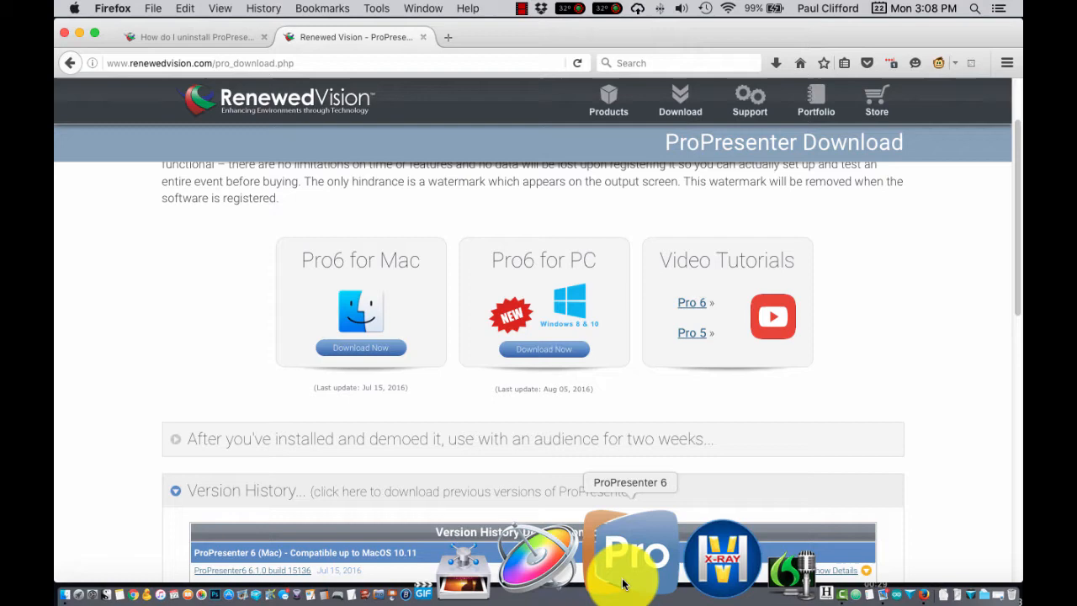
mouse_move(700, 210)
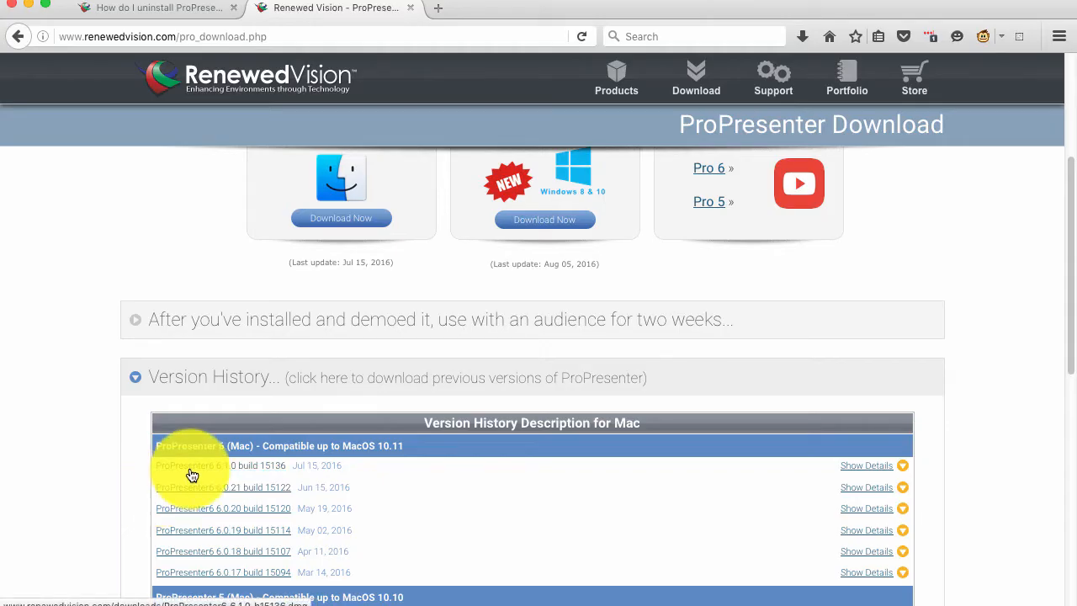
mouse_move(194, 469)
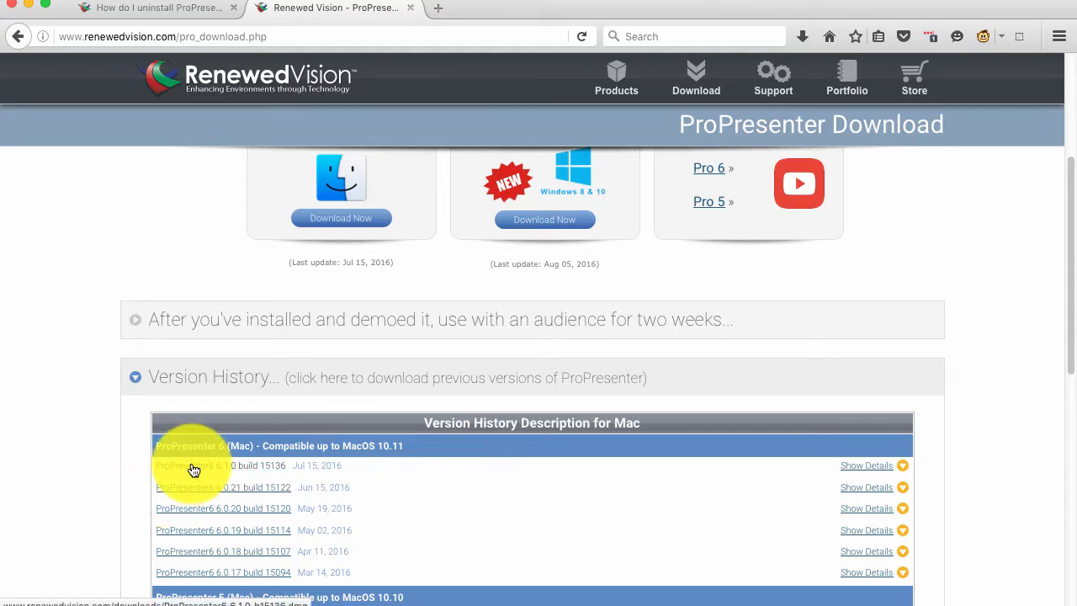
mouse_move(218, 494)
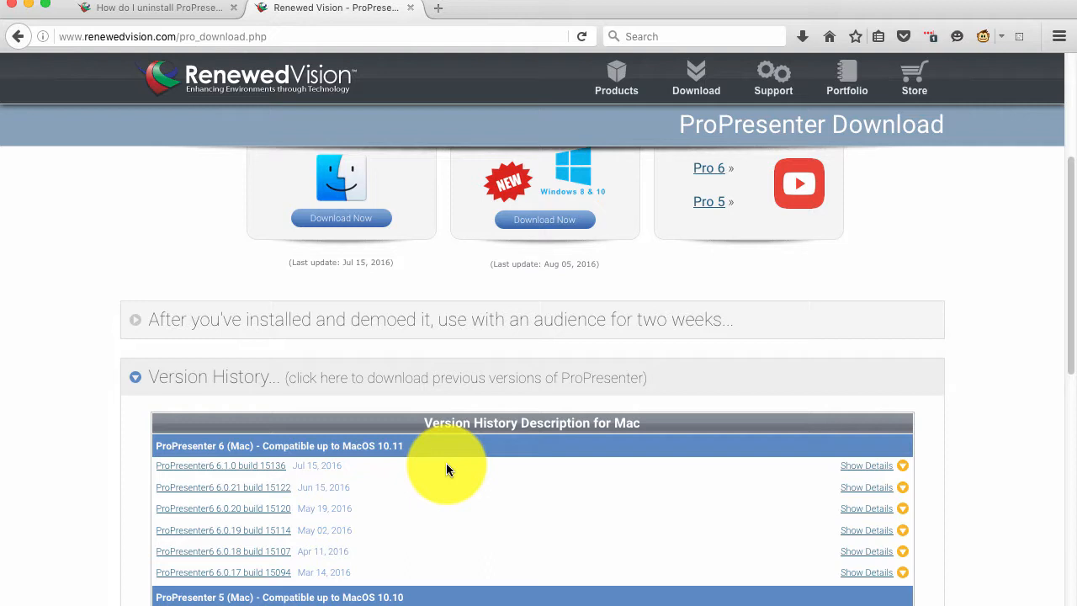
mouse_move(407, 508)
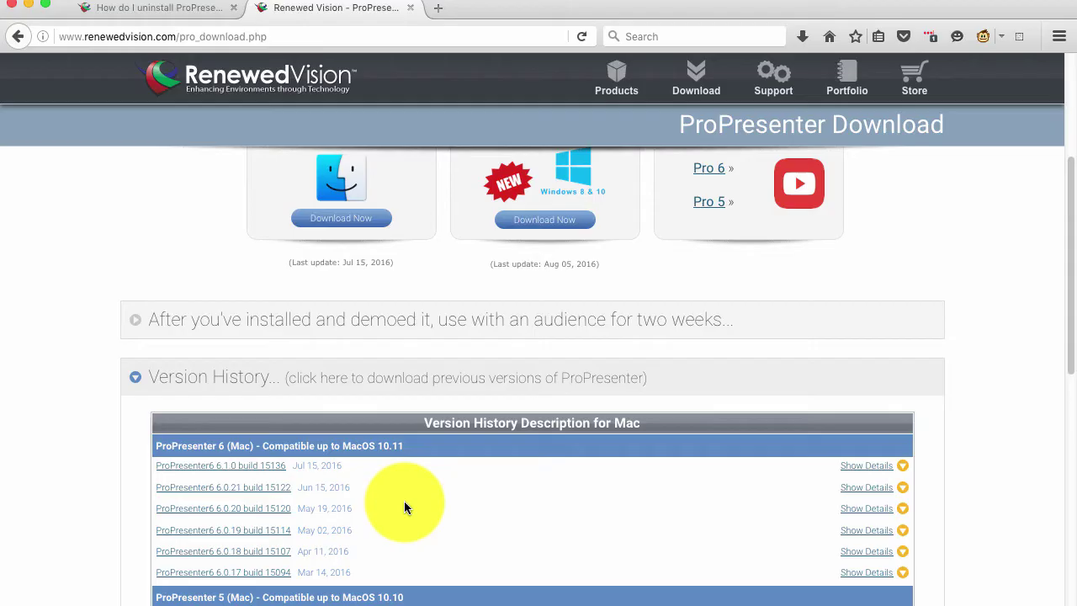
mouse_move(186, 476)
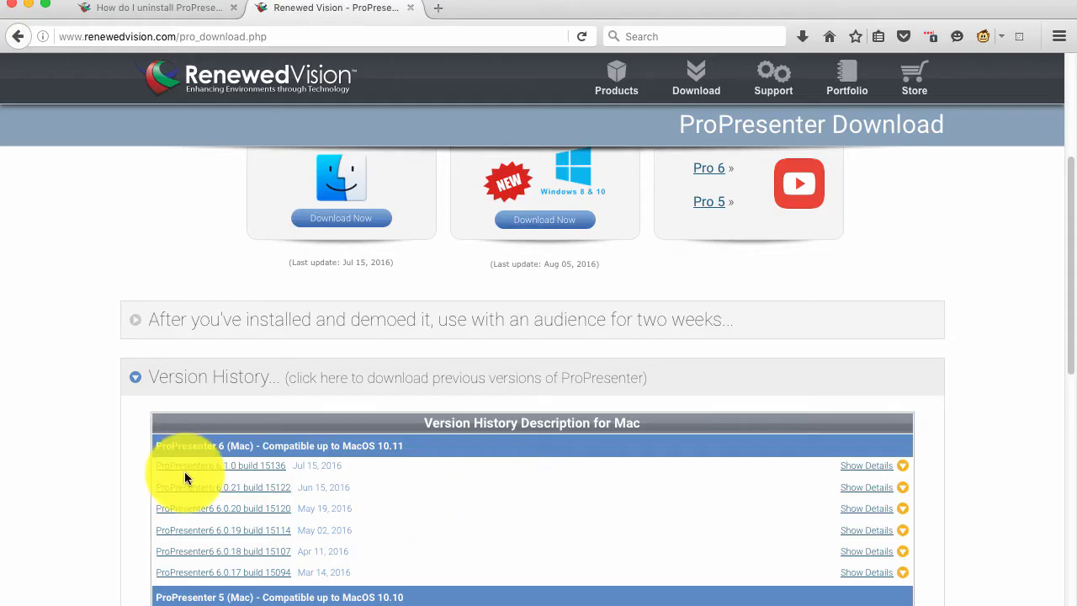
Scroll the RenewedVision uninstall article to the Bibles section with its /Library/Application Support/RenewedVision path
left_click(25, 3)
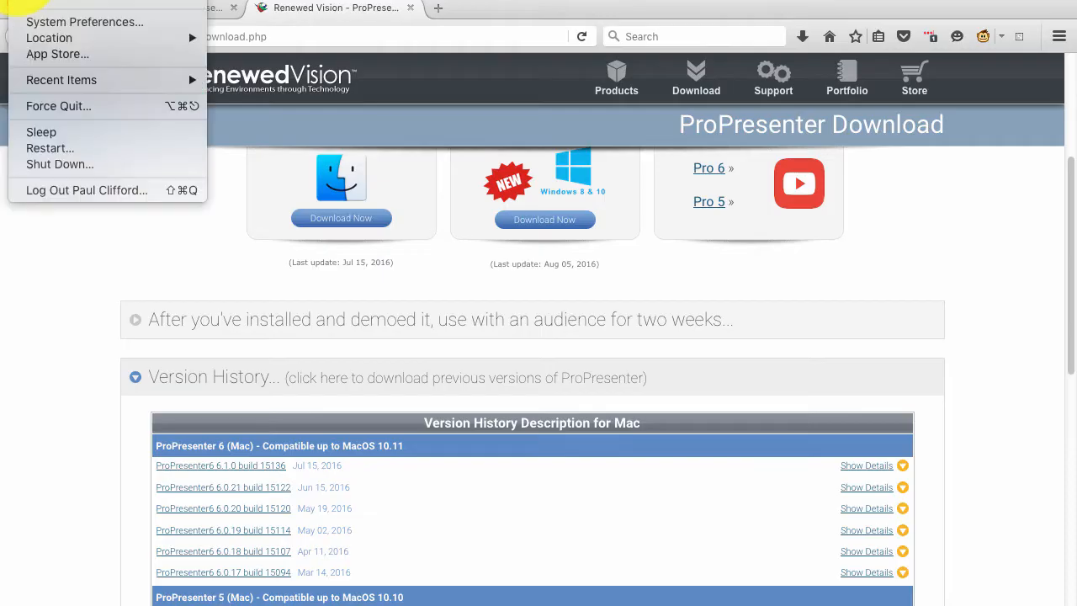
mouse_move(53, 148)
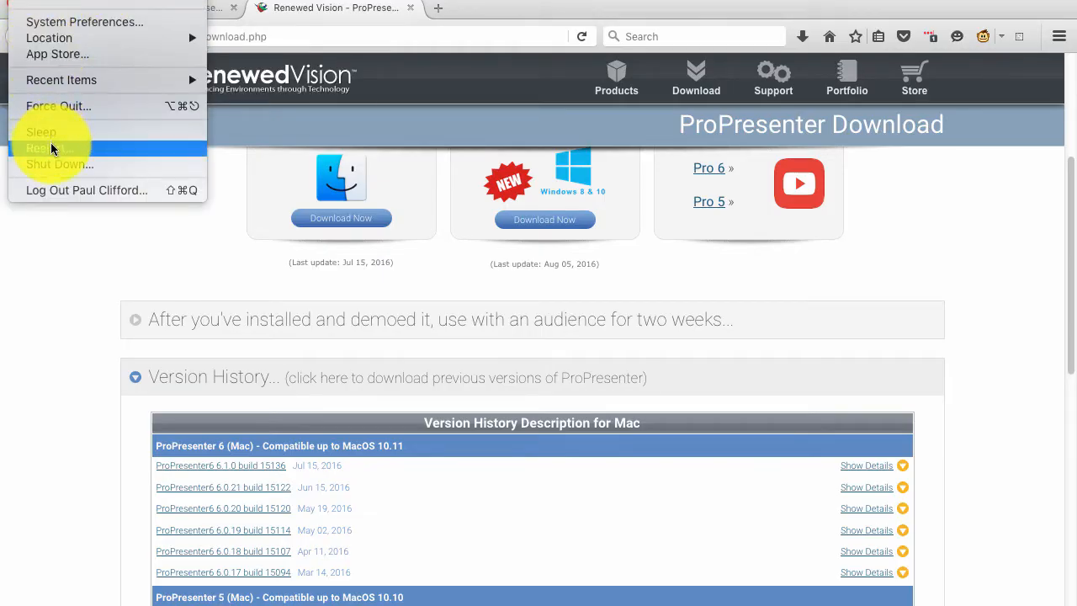
mouse_move(70, 195)
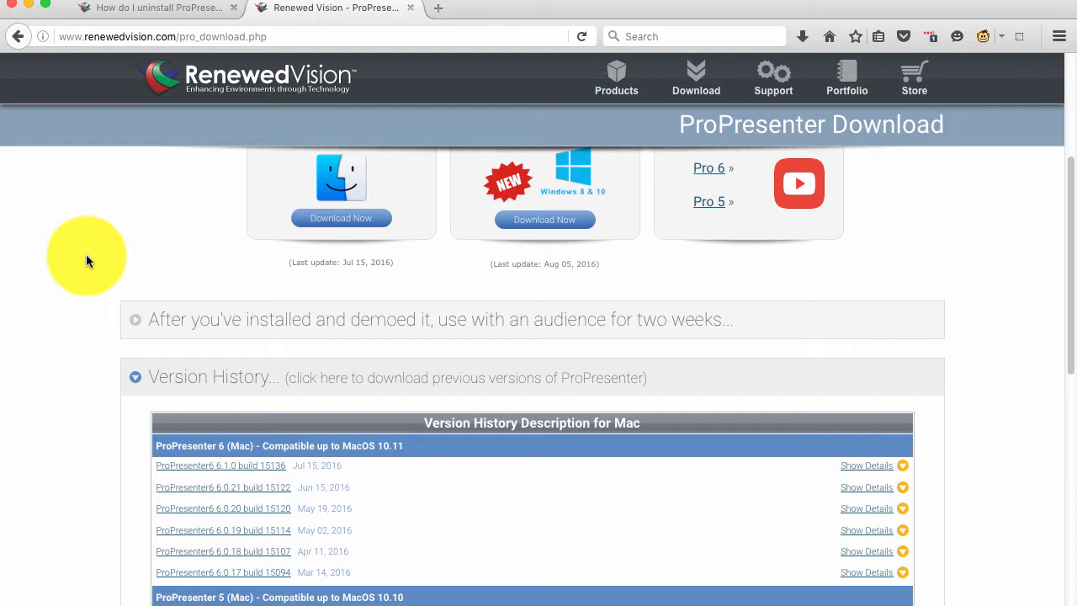
mouse_move(118, 252)
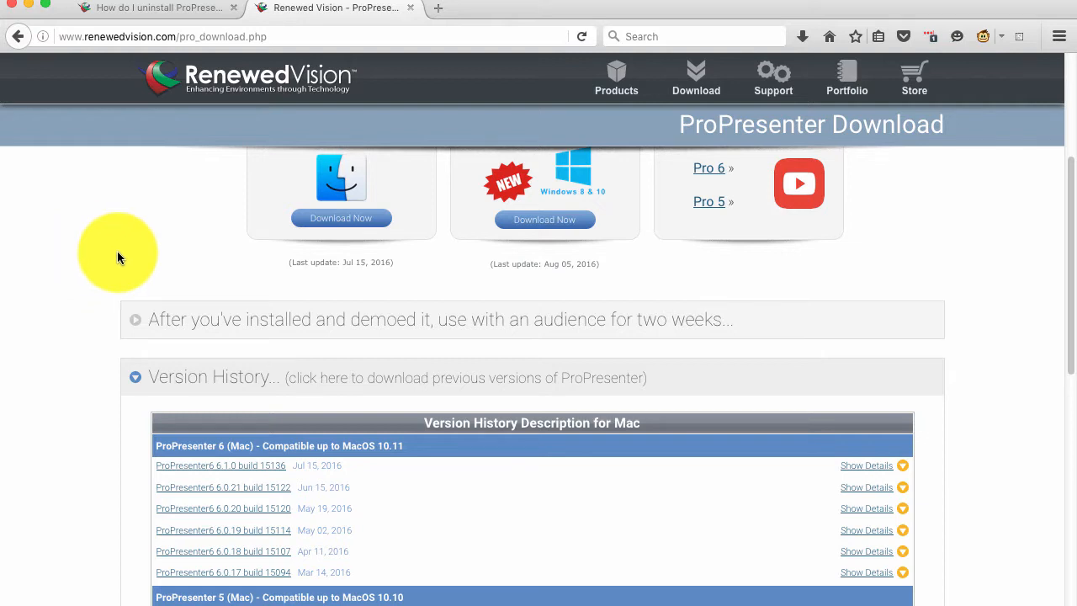
mouse_move(128, 252)
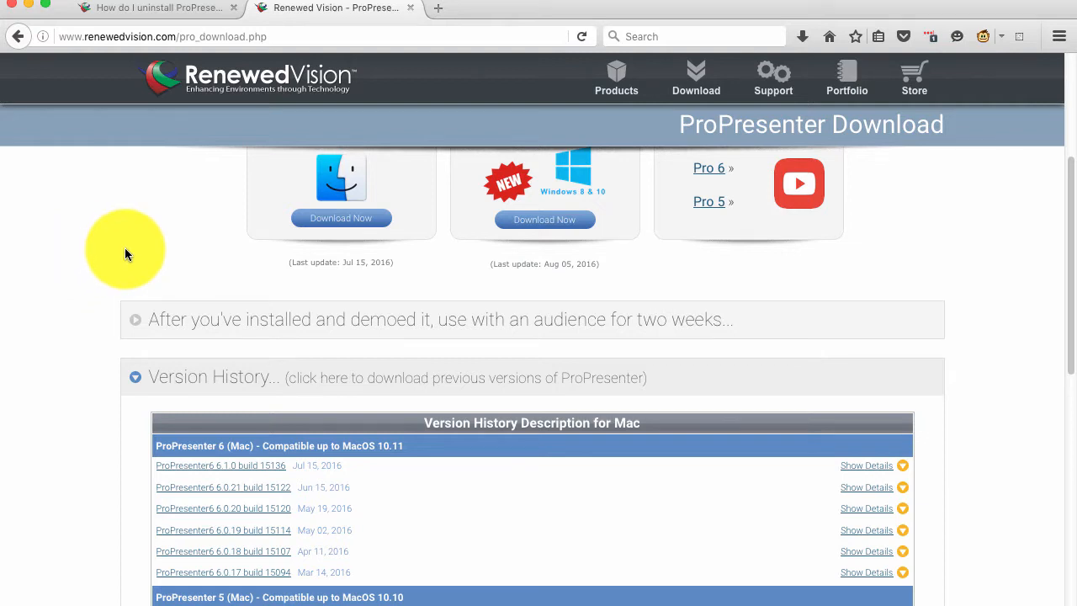
mouse_move(221, 237)
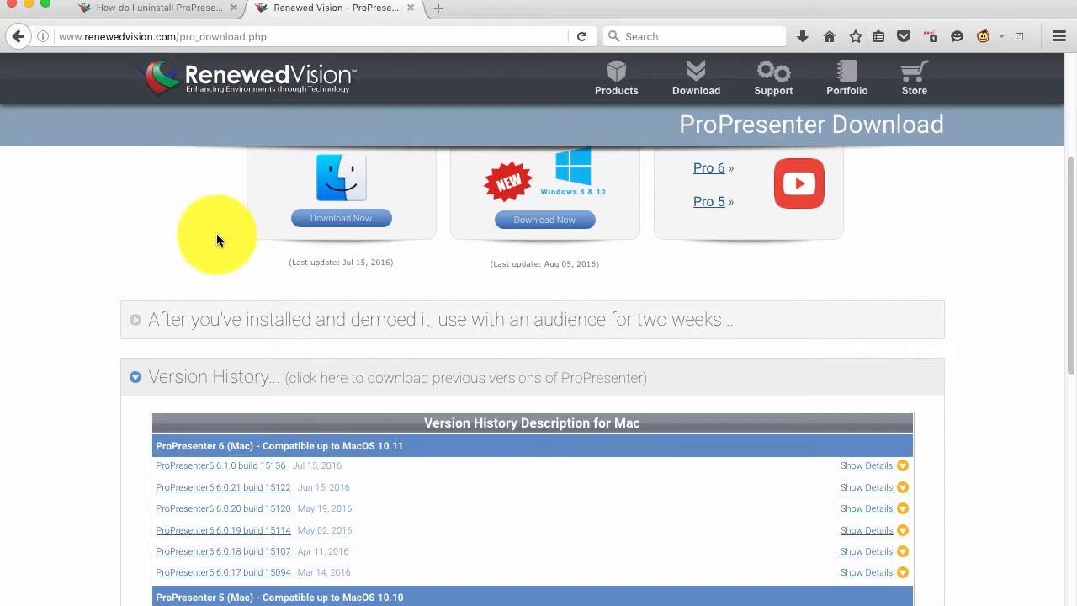
mouse_move(209, 228)
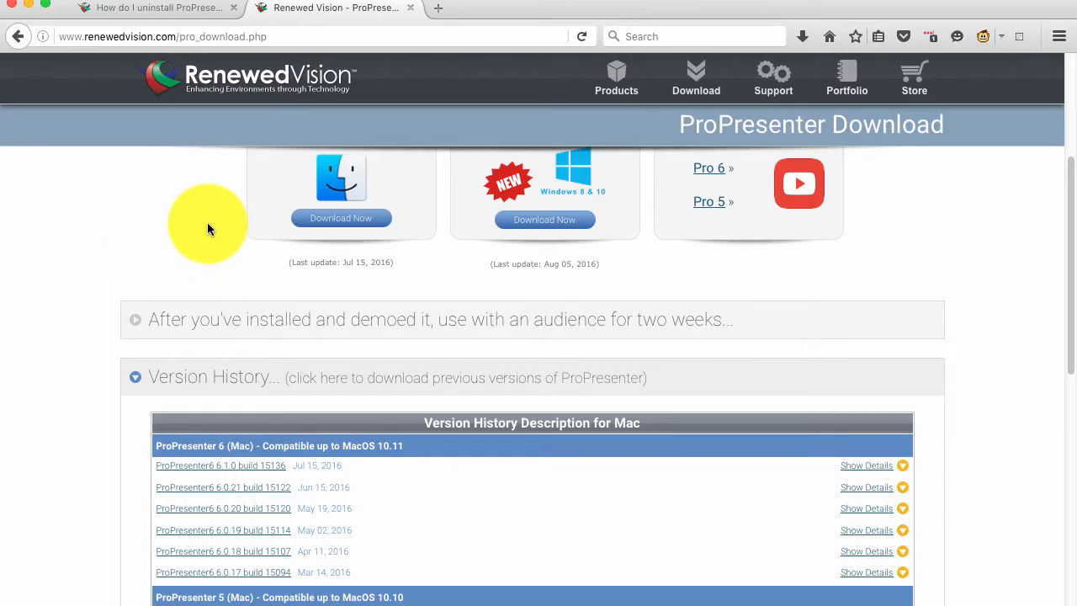
mouse_move(434, 373)
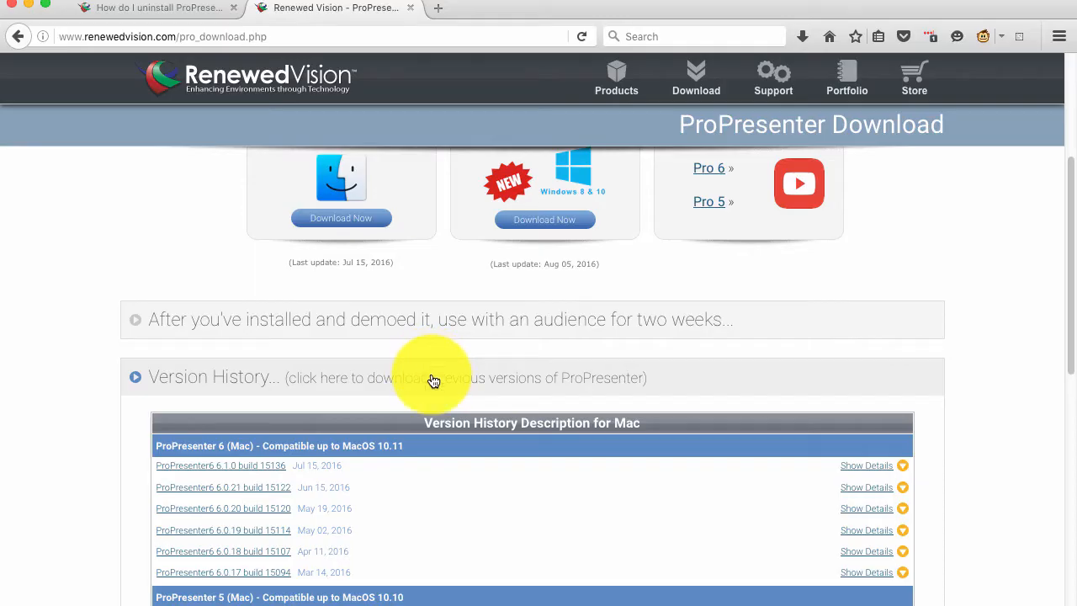
mouse_move(444, 380)
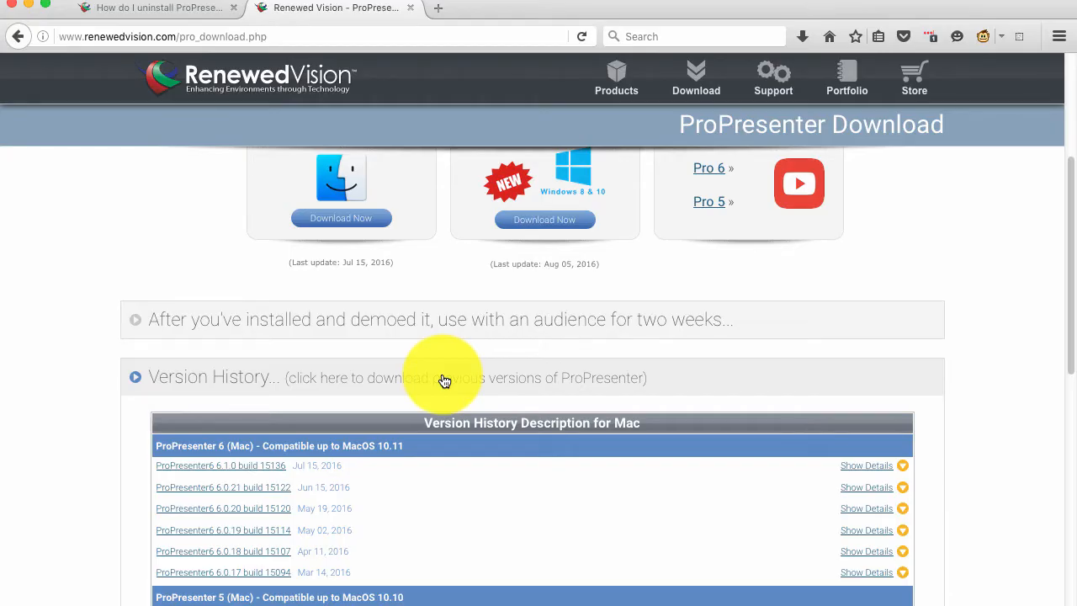
mouse_move(461, 369)
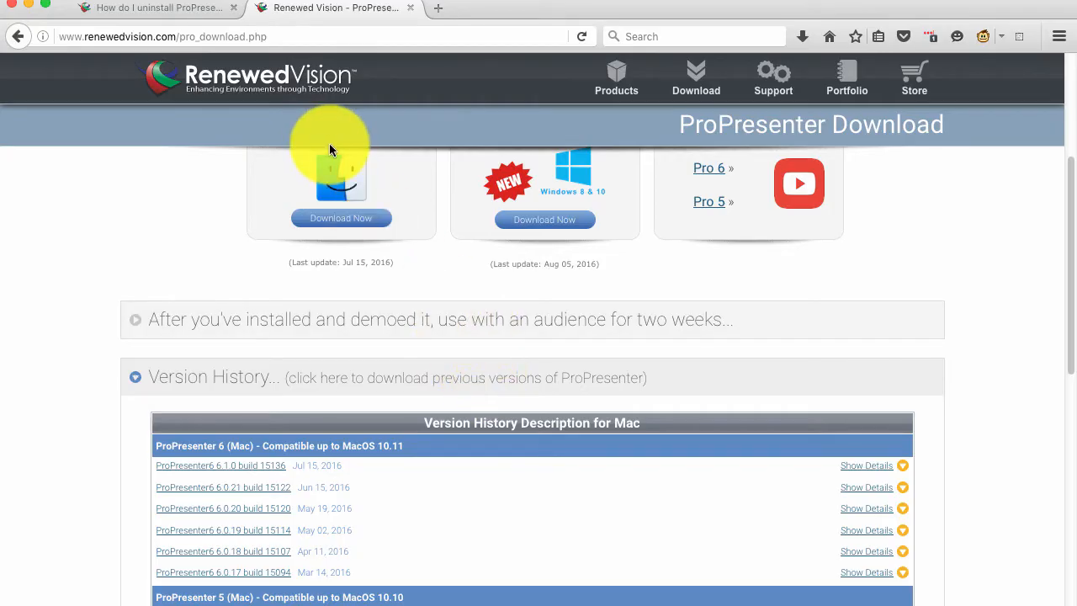
left_click(154, 10)
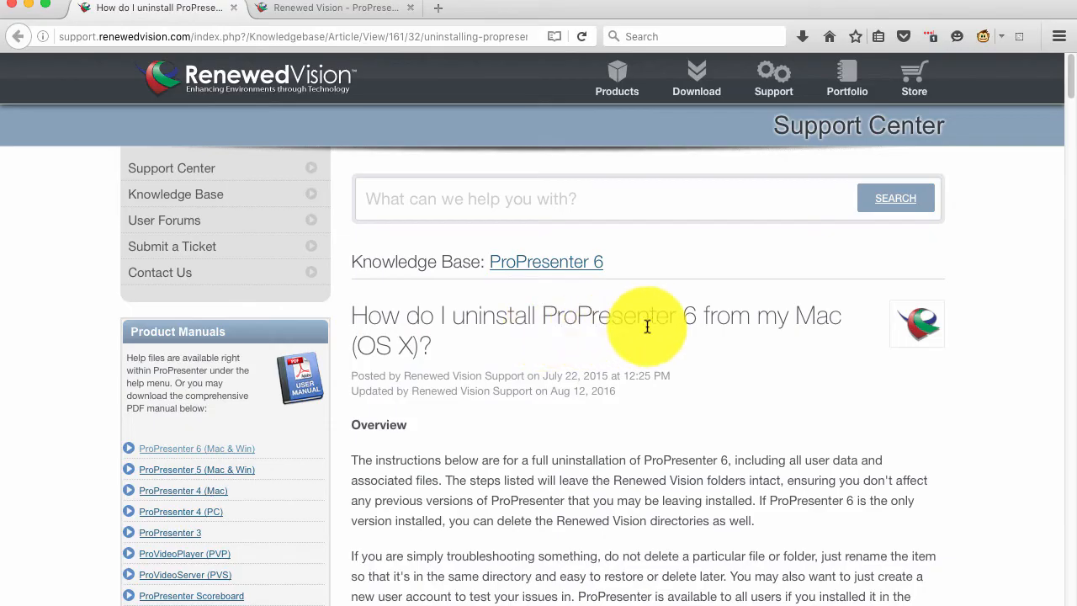
mouse_move(772, 340)
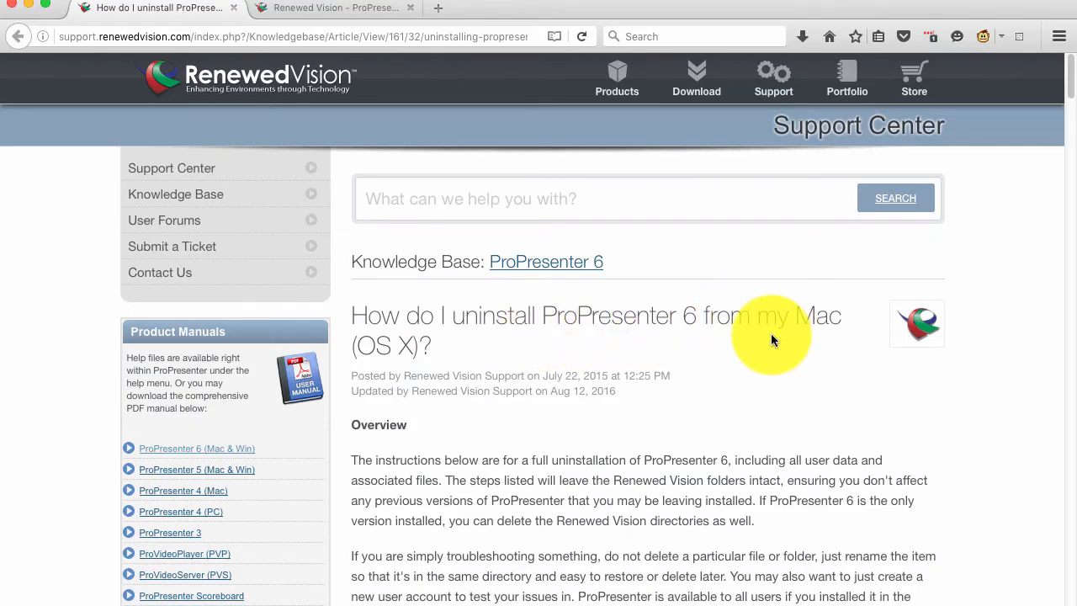
scroll("down", 3)
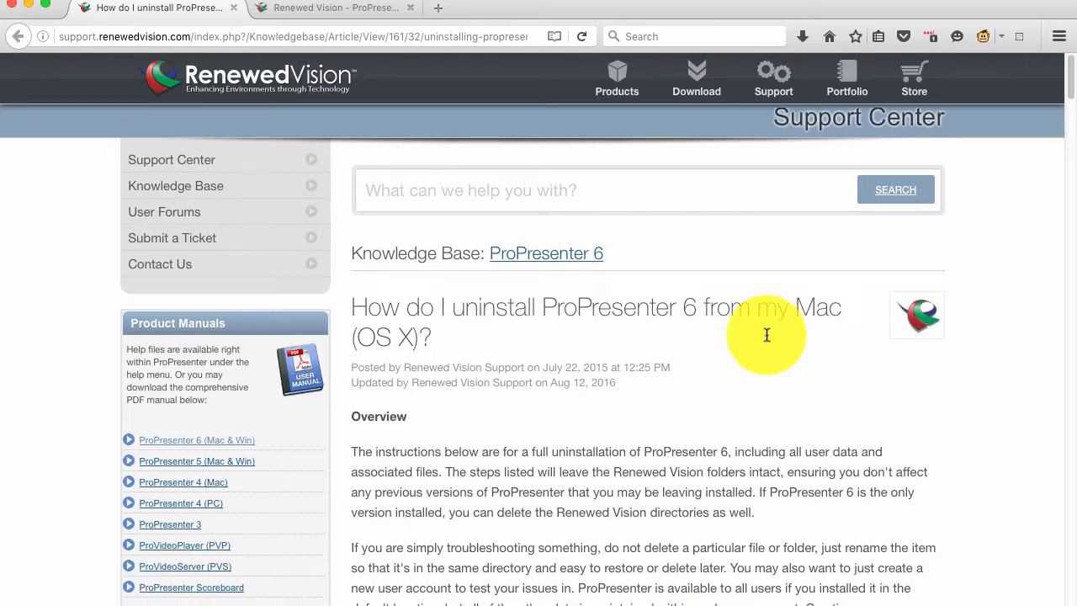
scroll("down", 3)
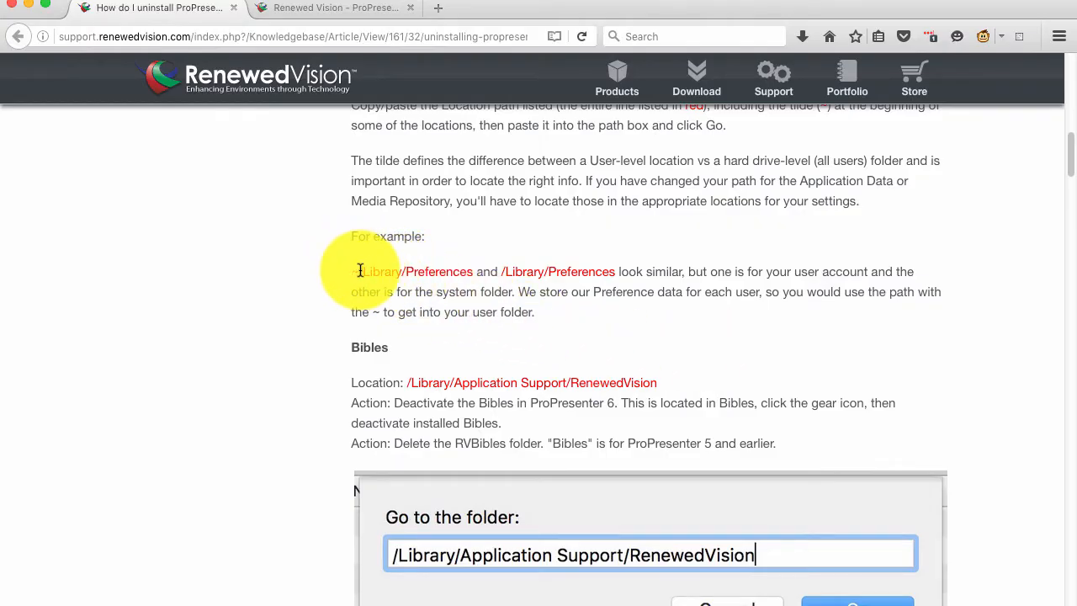
mouse_move(532, 278)
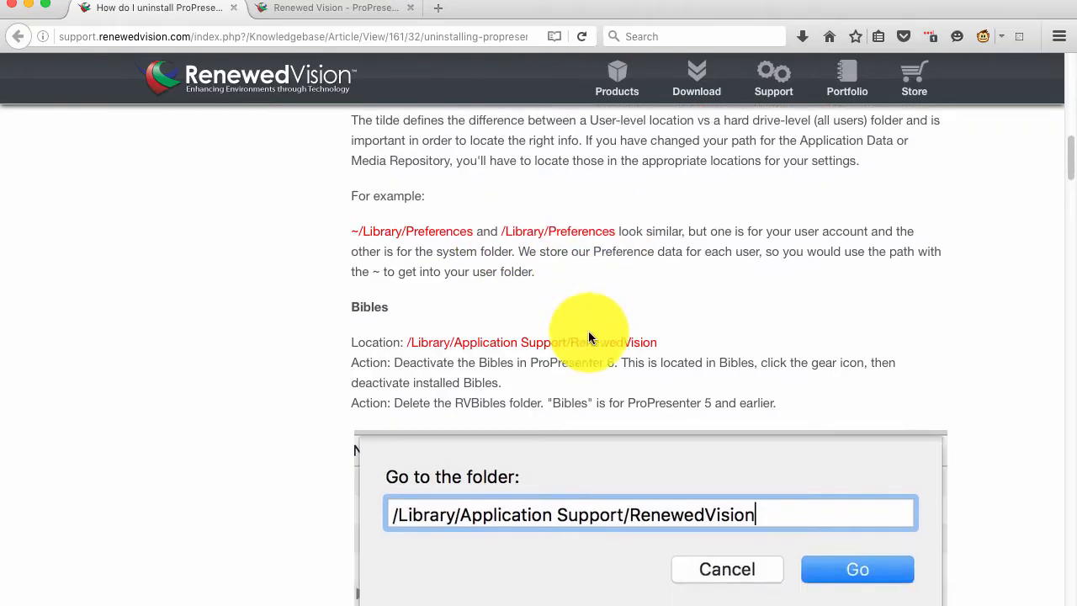
scroll("down", 3)
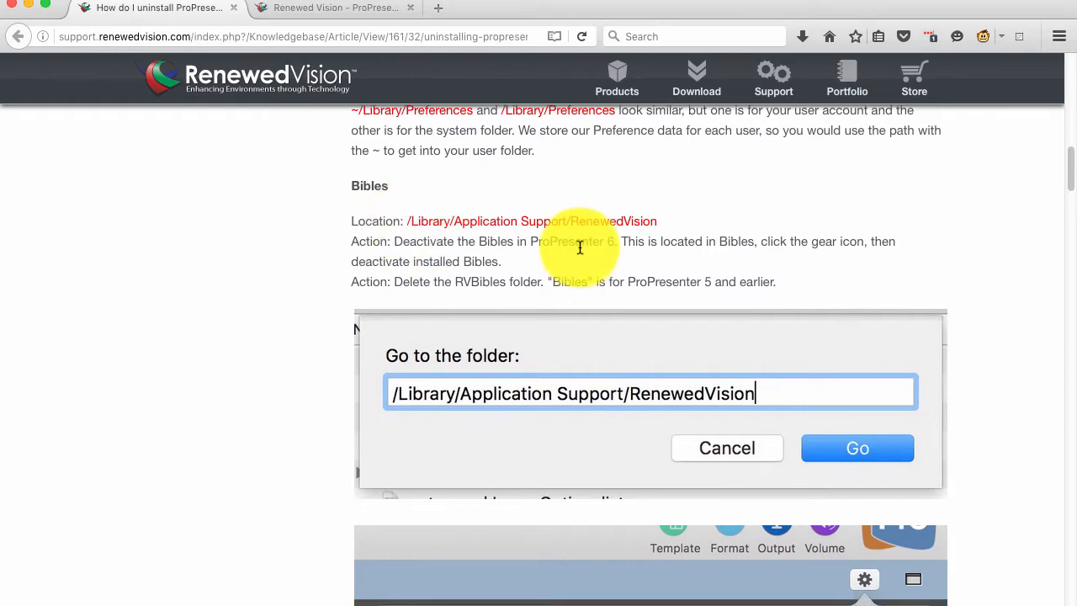
Scroll through the Preferences, Application Data and Managed Media sections, ending back at Preferences
left_click(858, 447)
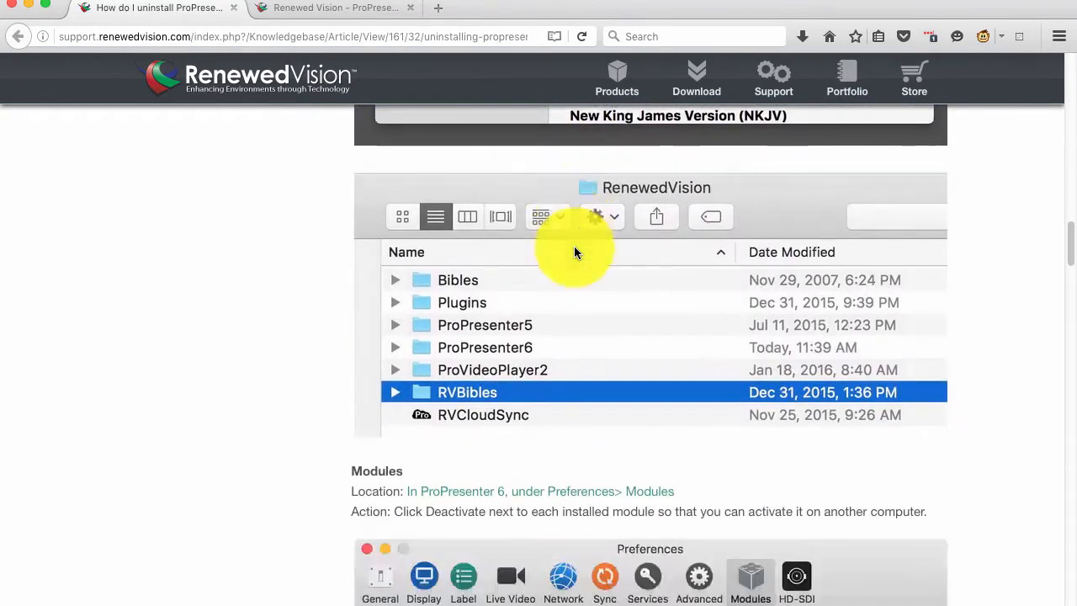
scroll("down", 3)
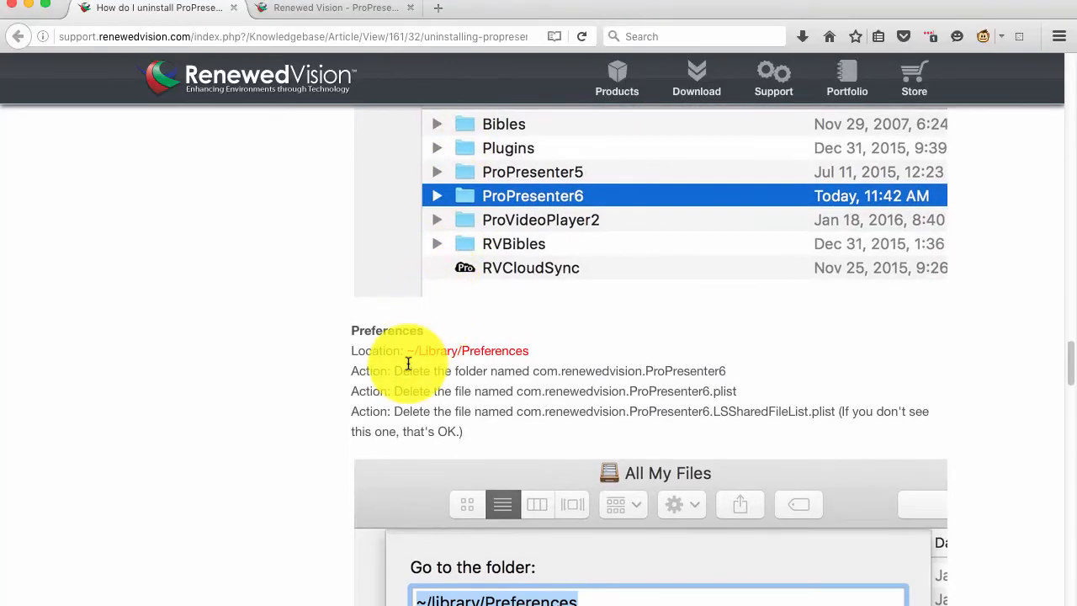
scroll("down", 3)
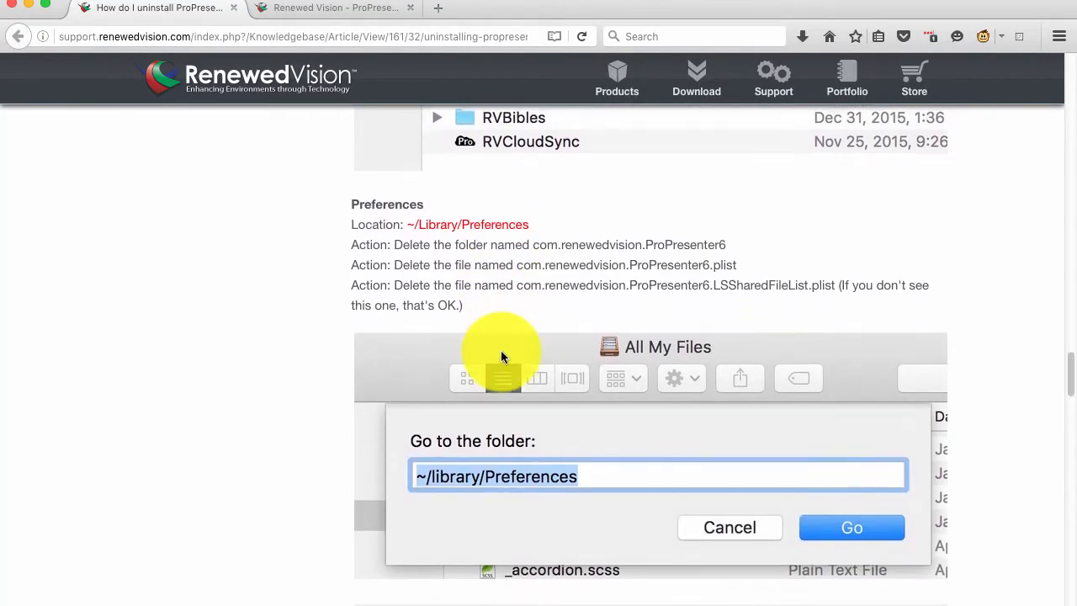
left_click(851, 528)
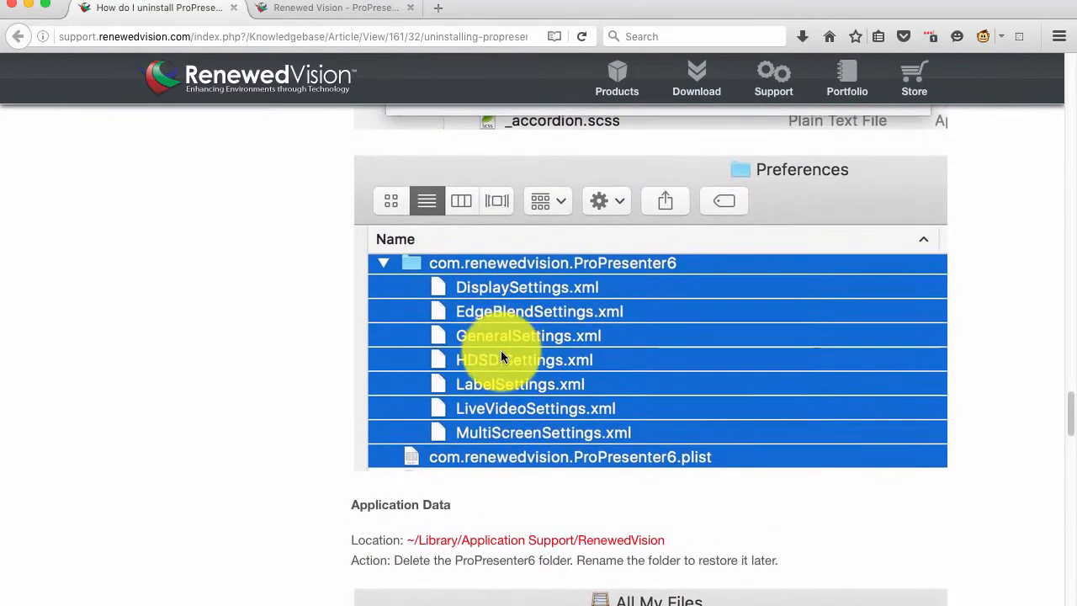
scroll("down", 3)
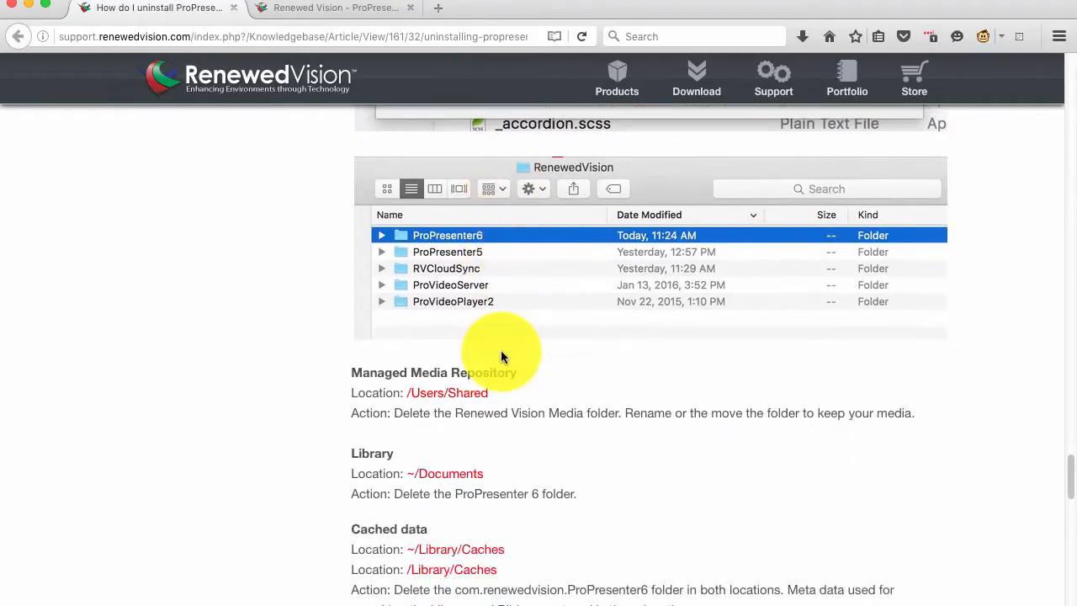
scroll("down", 3)
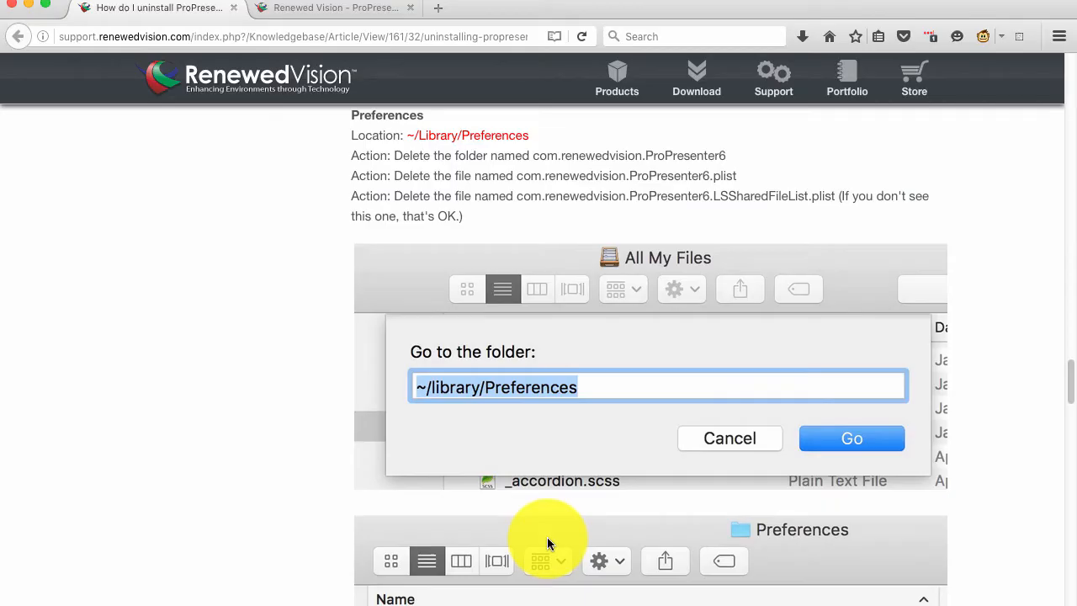
Switch to Finder, inspect the ProPresenter6 folder in RenewedVision and rename it ProPresenter6-b
key("cmd+tab")
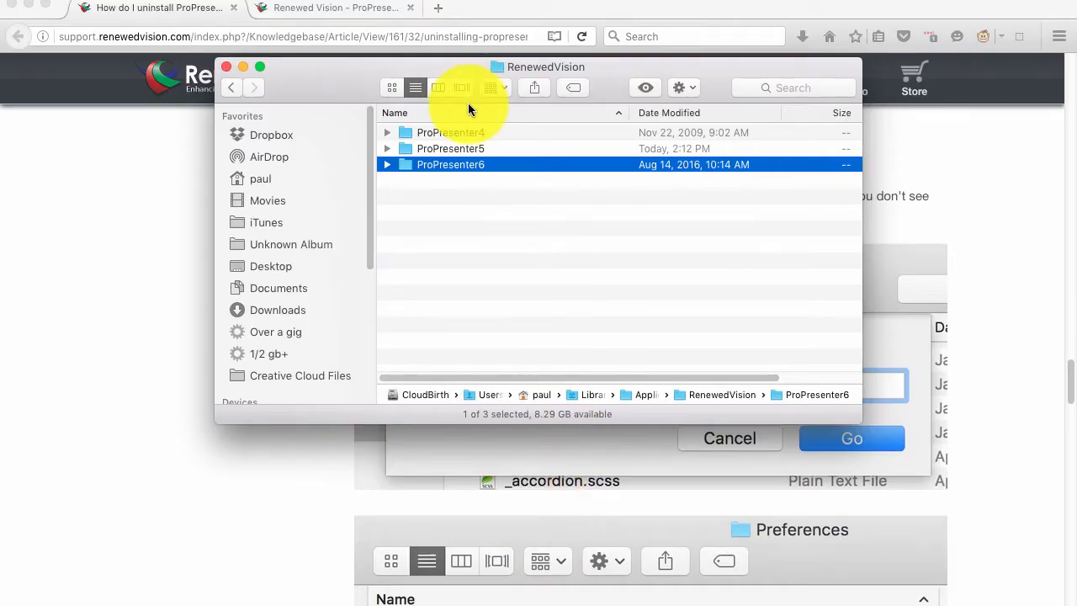
mouse_move(848, 375)
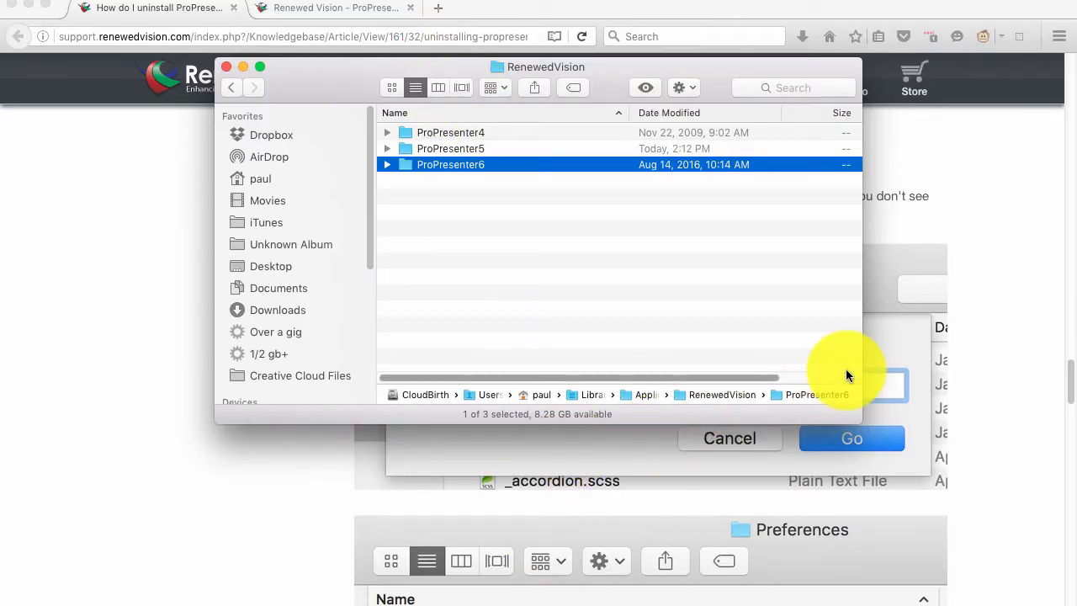
mouse_move(418, 407)
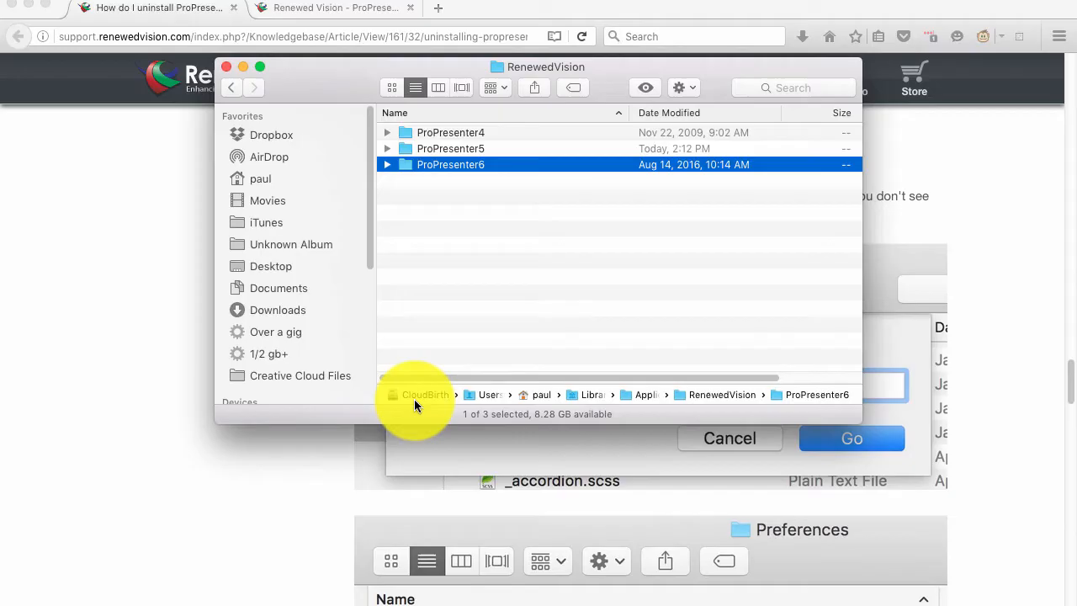
mouse_move(814, 404)
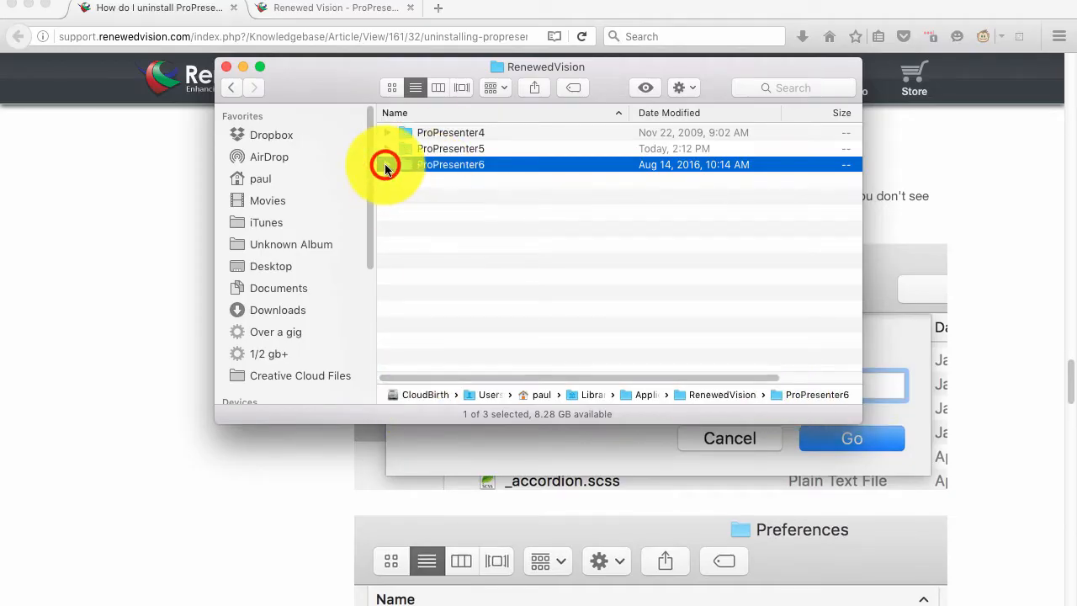
left_click(386, 164)
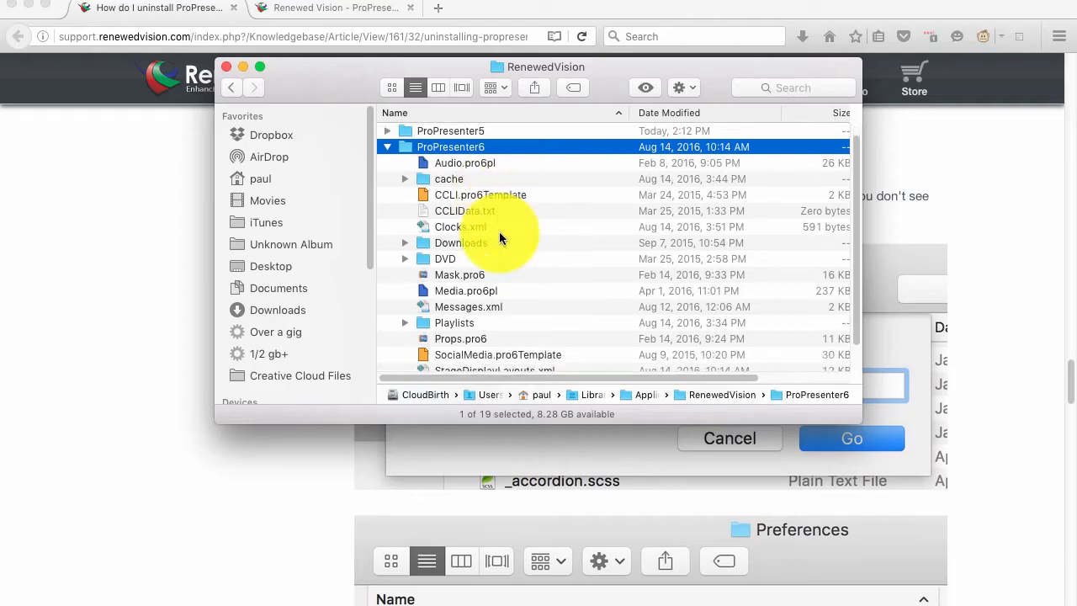
scroll("down", 3)
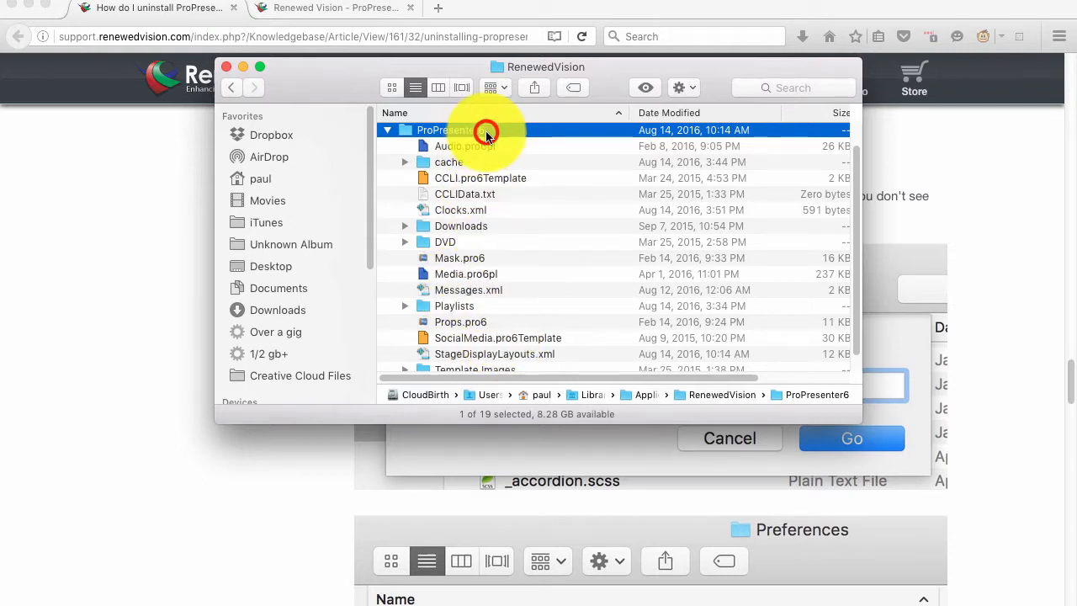
double_click(444, 131)
type("-b")
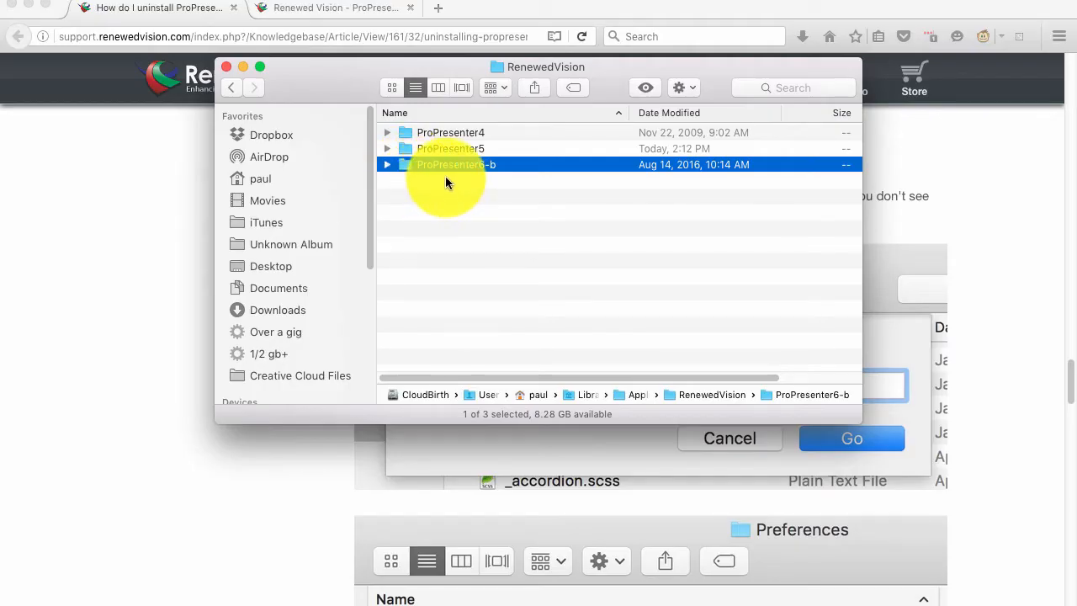
mouse_move(495, 169)
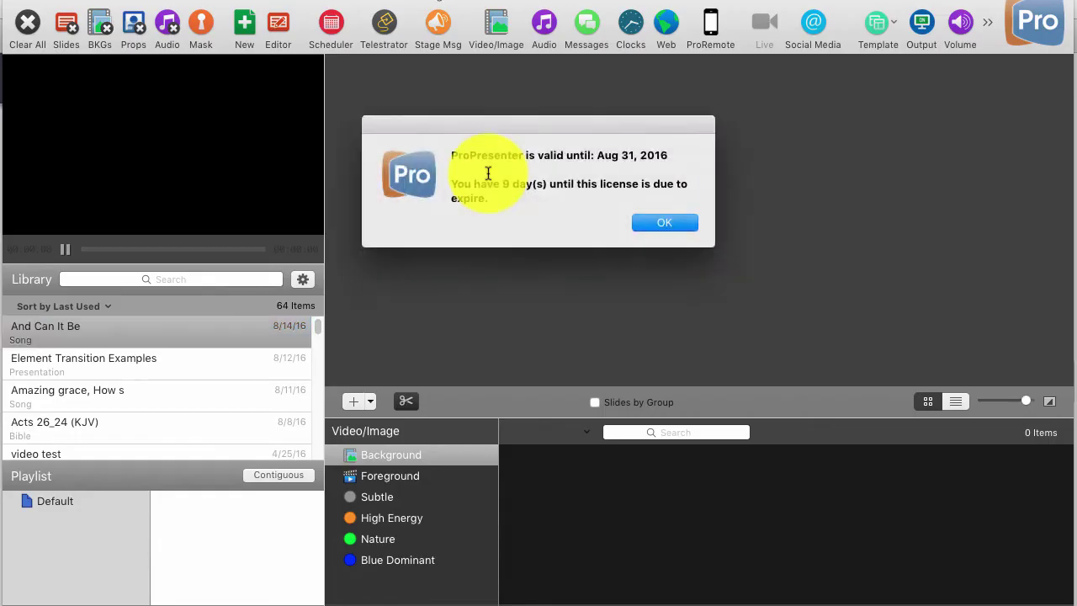
mouse_move(590, 155)
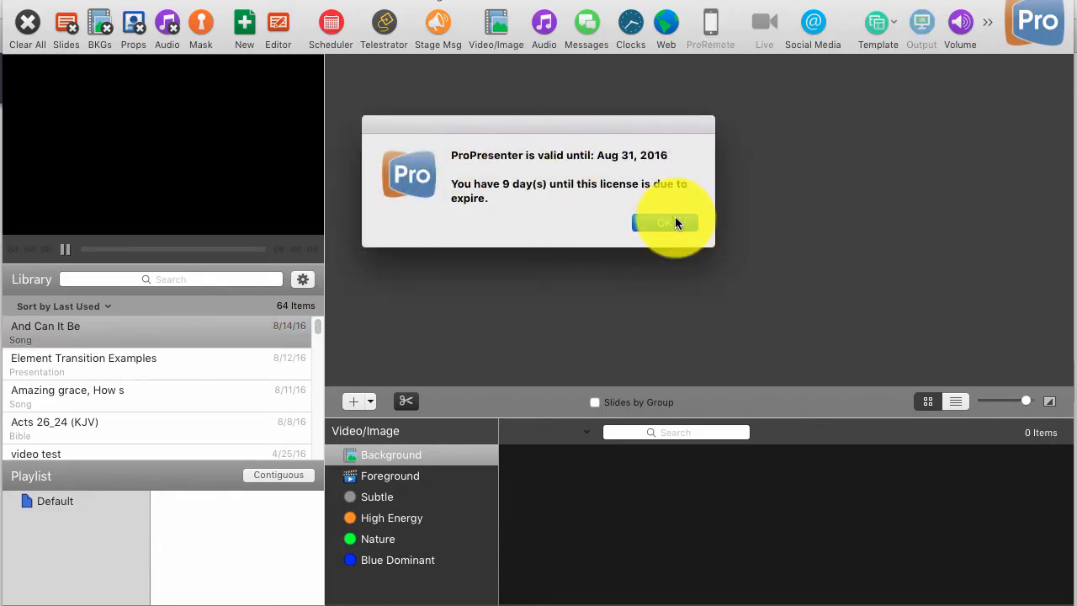
Dismiss the licence expiry notice and decline the crash report so the And Can It Be slides appear
left_click(665, 223)
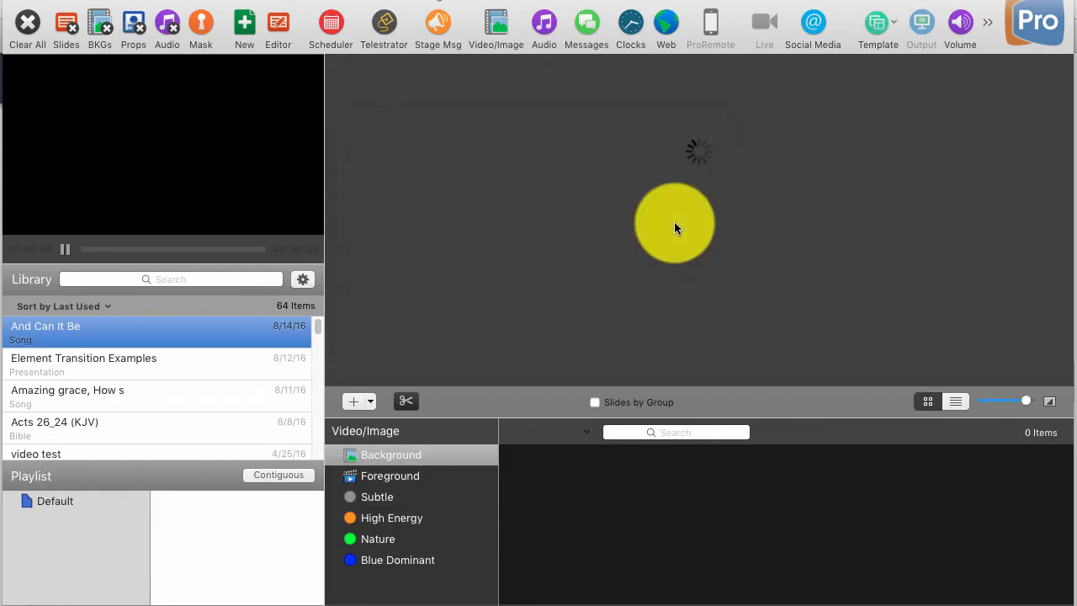
mouse_move(603, 272)
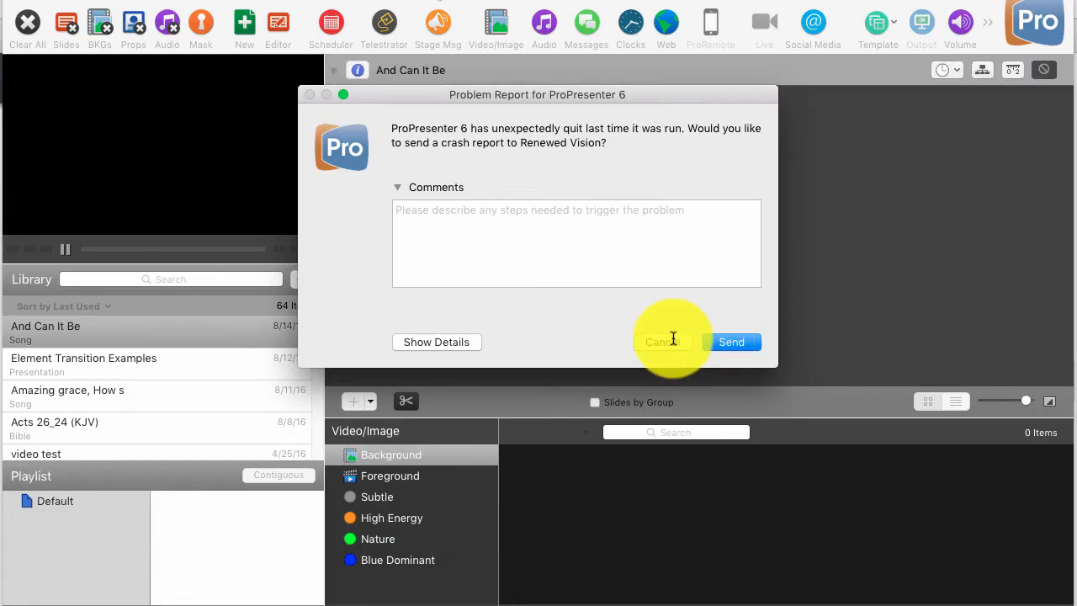
left_click(661, 341)
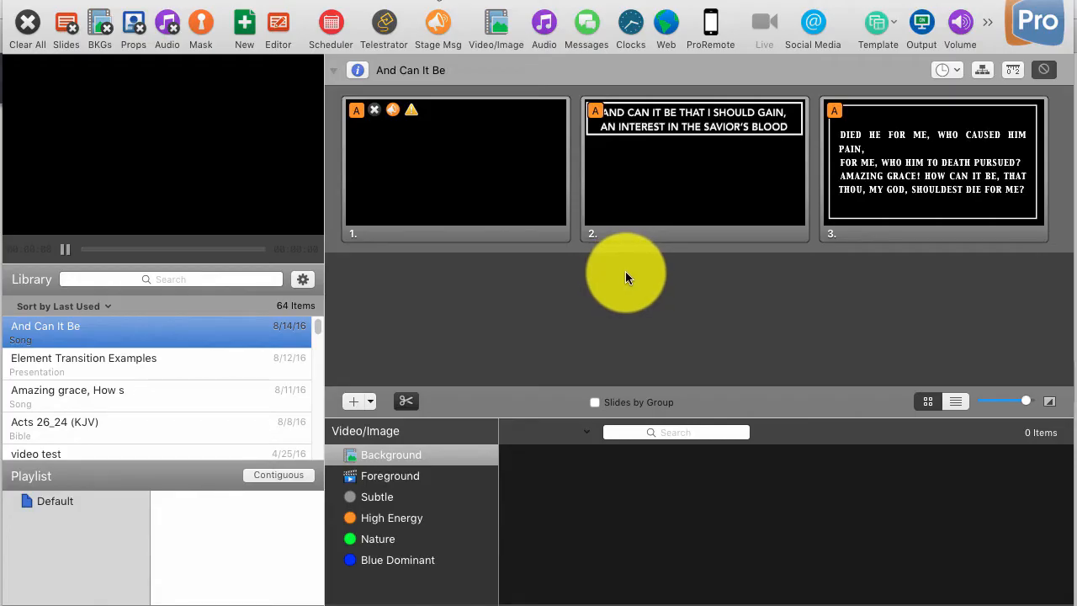
mouse_move(710, 281)
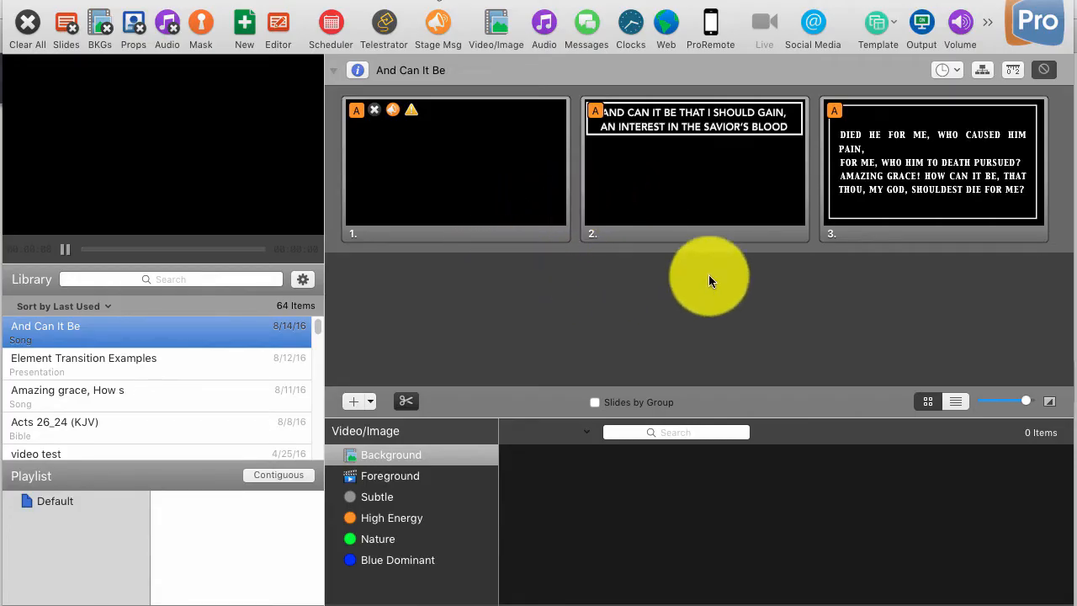
mouse_move(717, 293)
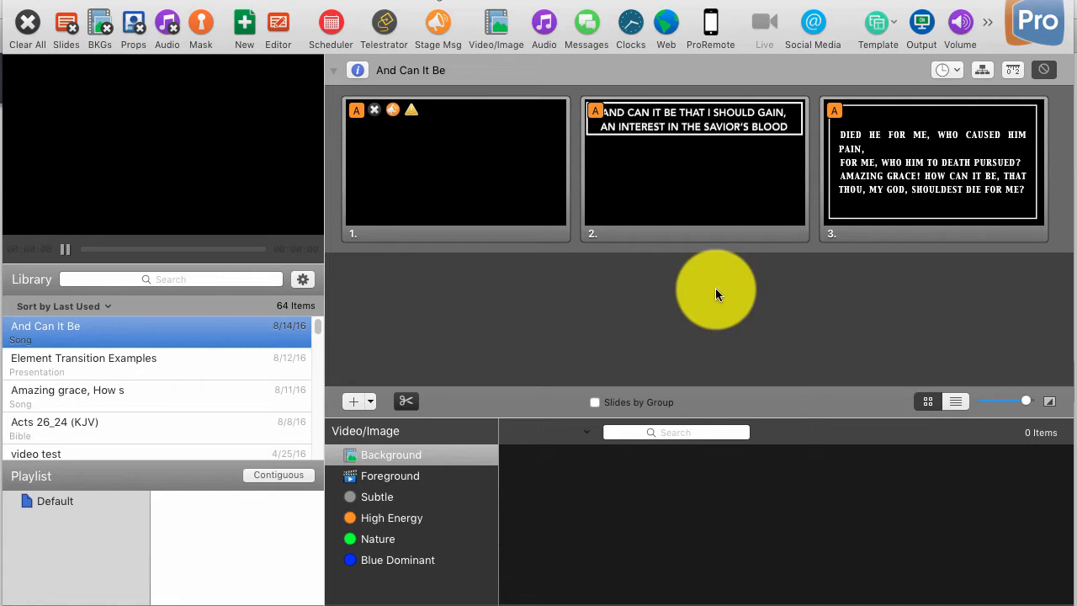
mouse_move(677, 328)
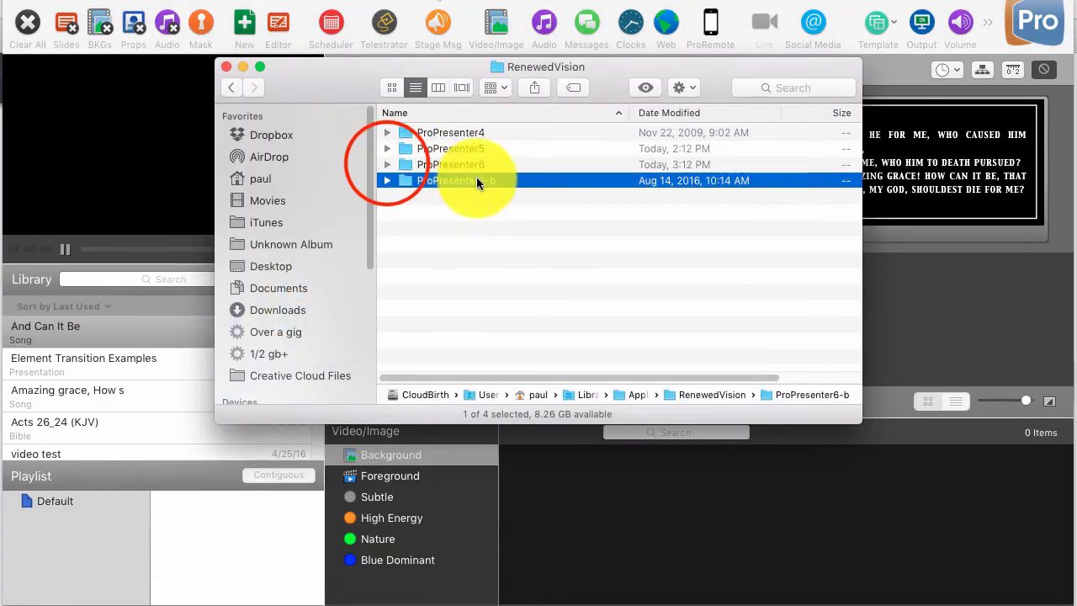
Expand and collapse the new ProPresenter6 folder, then expand ProPresenter6-b to see its older files
left_click(387, 165)
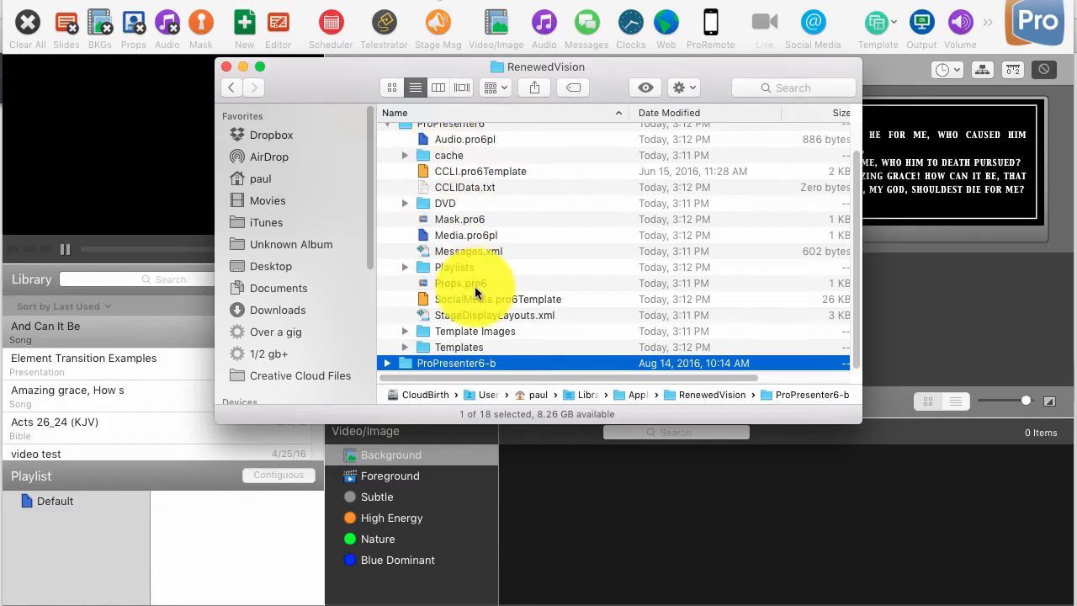
mouse_move(631, 283)
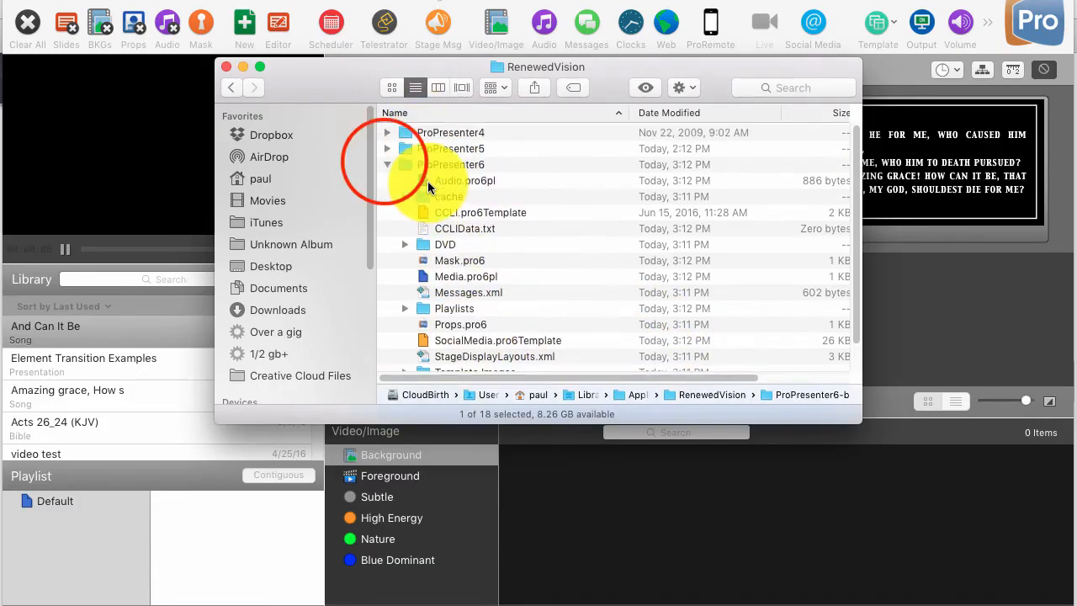
left_click(387, 165)
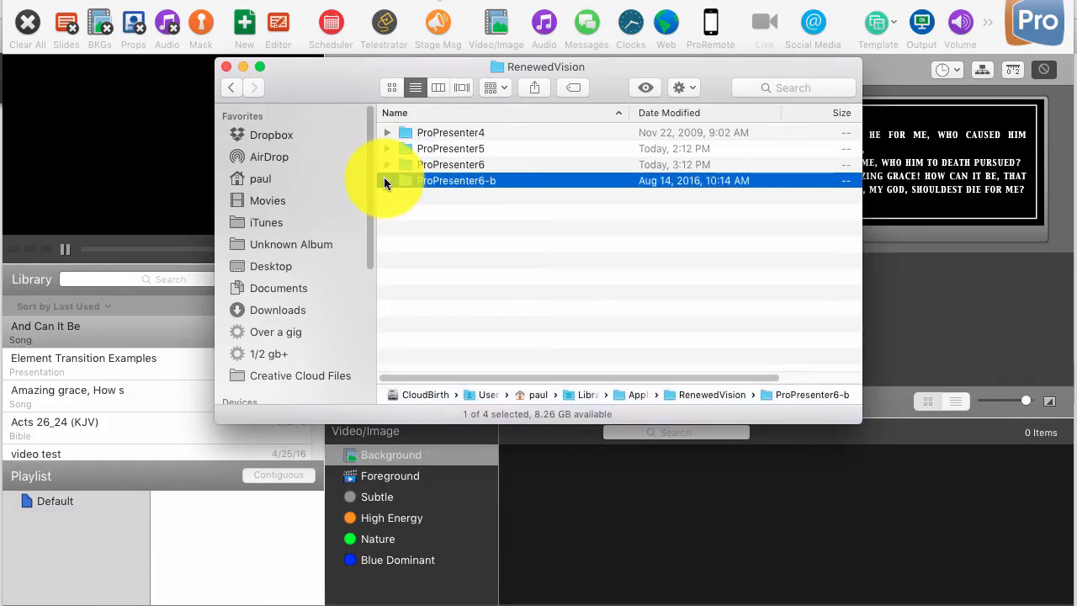
mouse_move(491, 187)
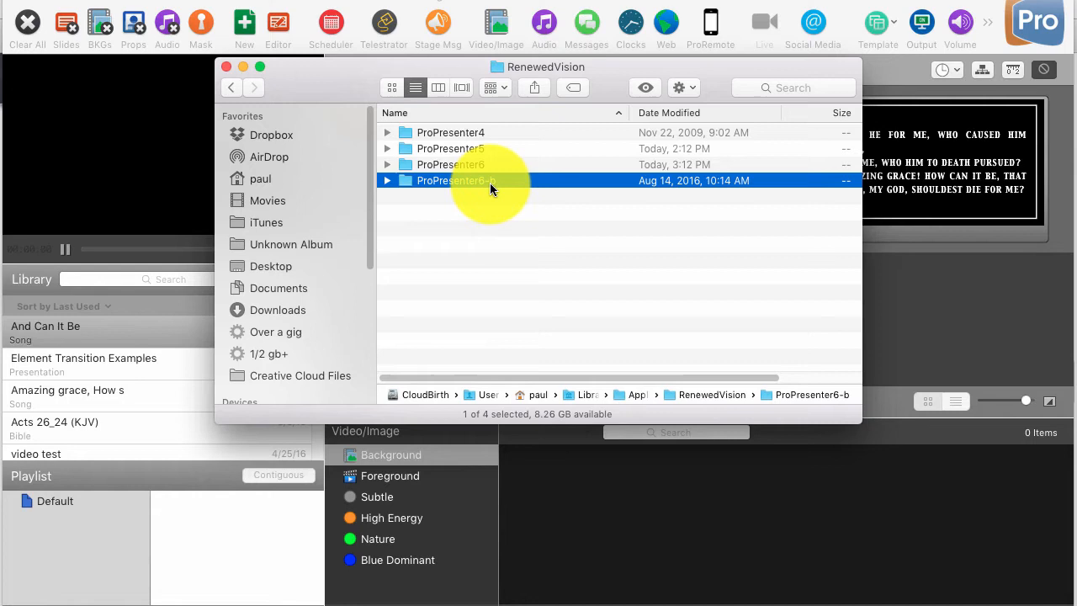
mouse_move(421, 192)
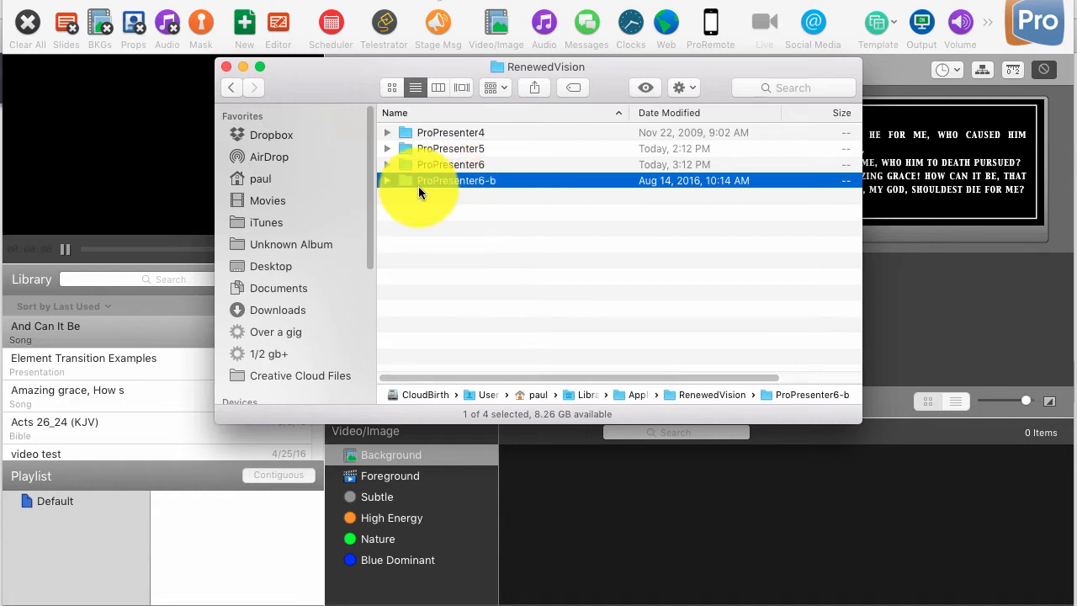
left_click(387, 180)
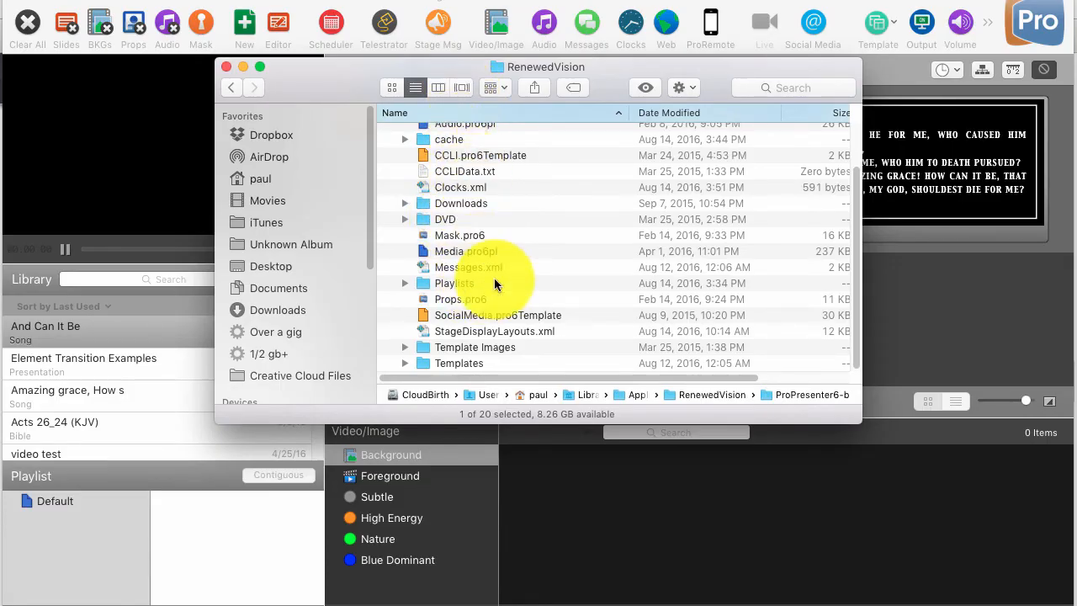
mouse_move(481, 283)
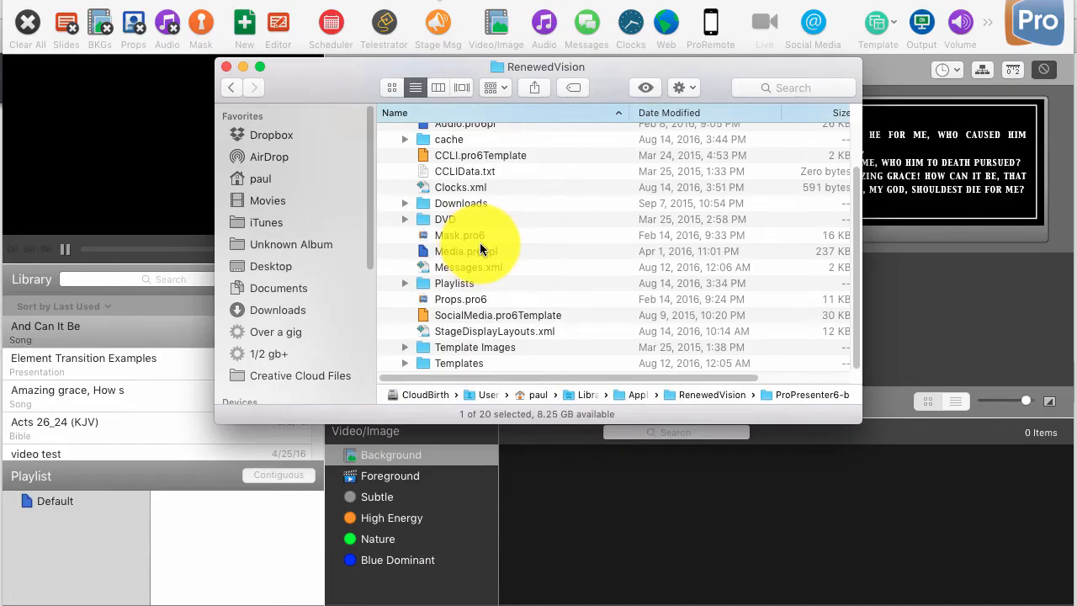
mouse_move(496, 299)
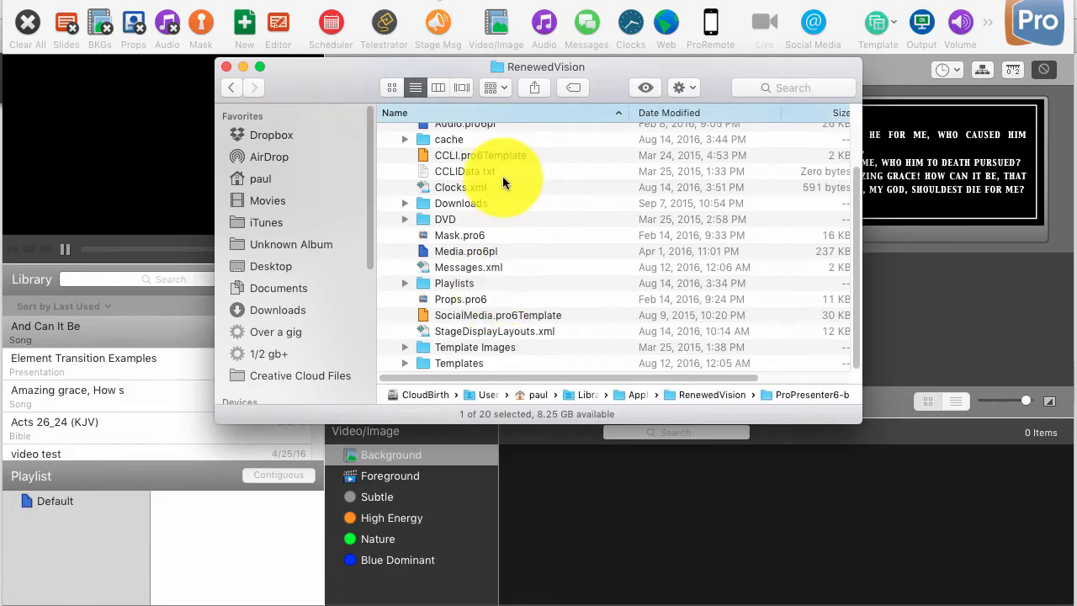
mouse_move(515, 246)
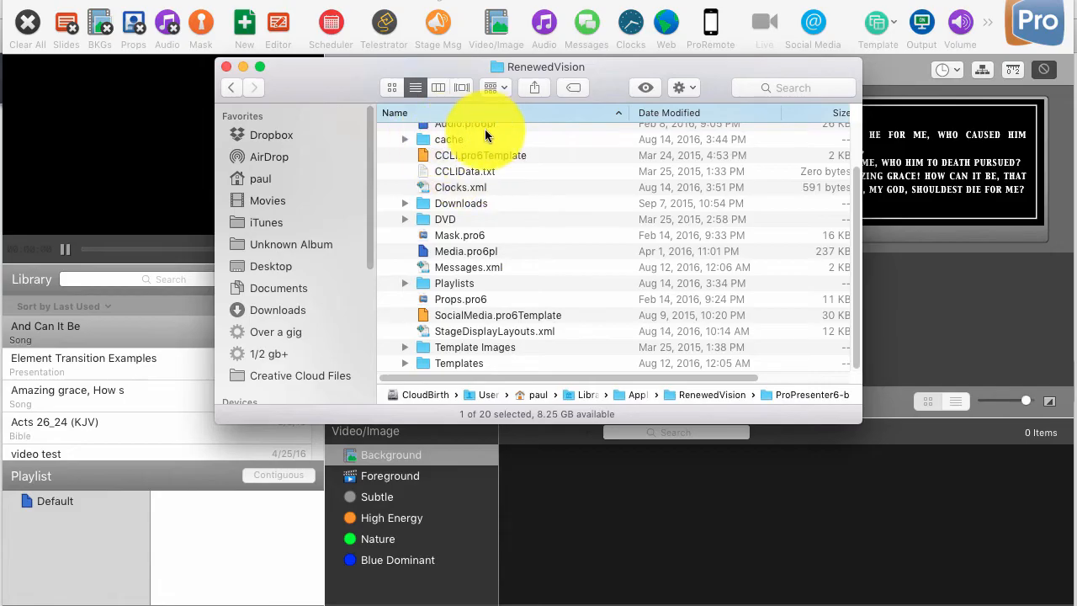
mouse_move(517, 303)
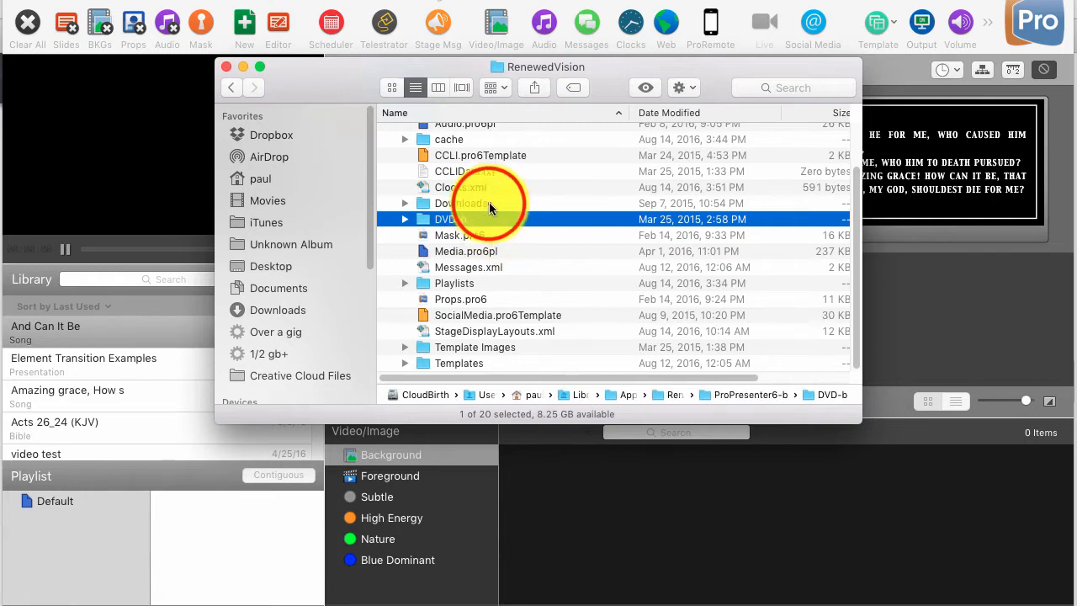
Rename the Downloads folder inside ProPresenter6-b to Downloads-b, alongside DVD-b
left_click(463, 201)
type("-")
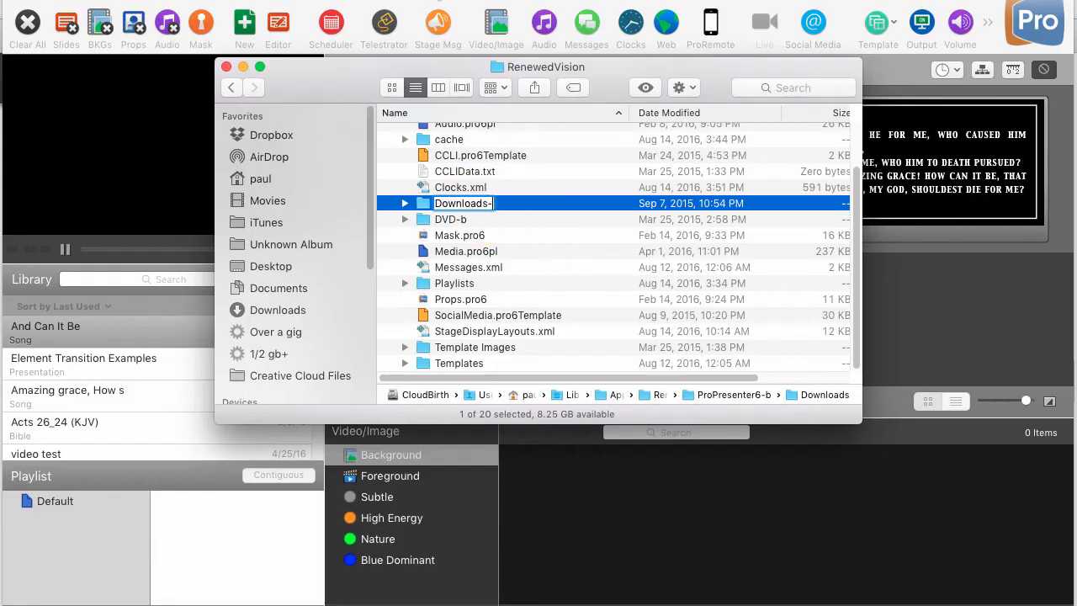
left_click(451, 219)
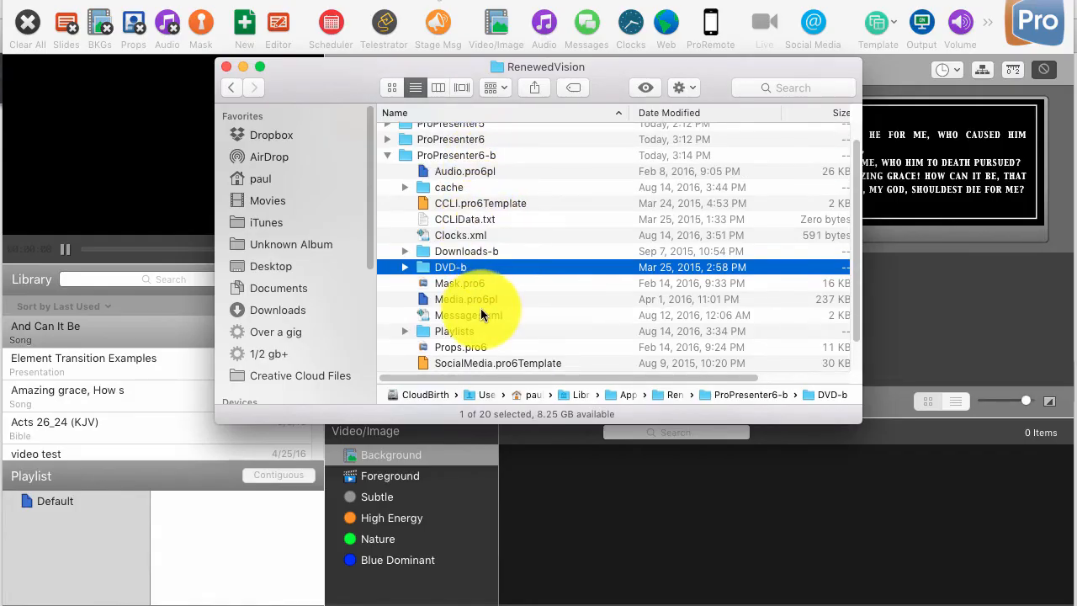
mouse_move(488, 318)
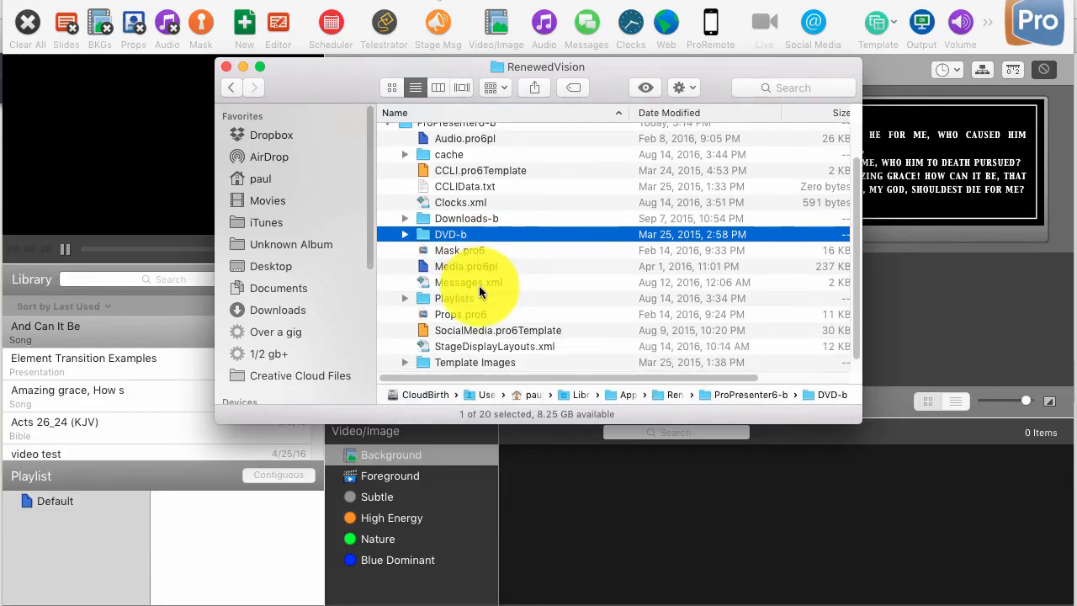
scroll("down", 3)
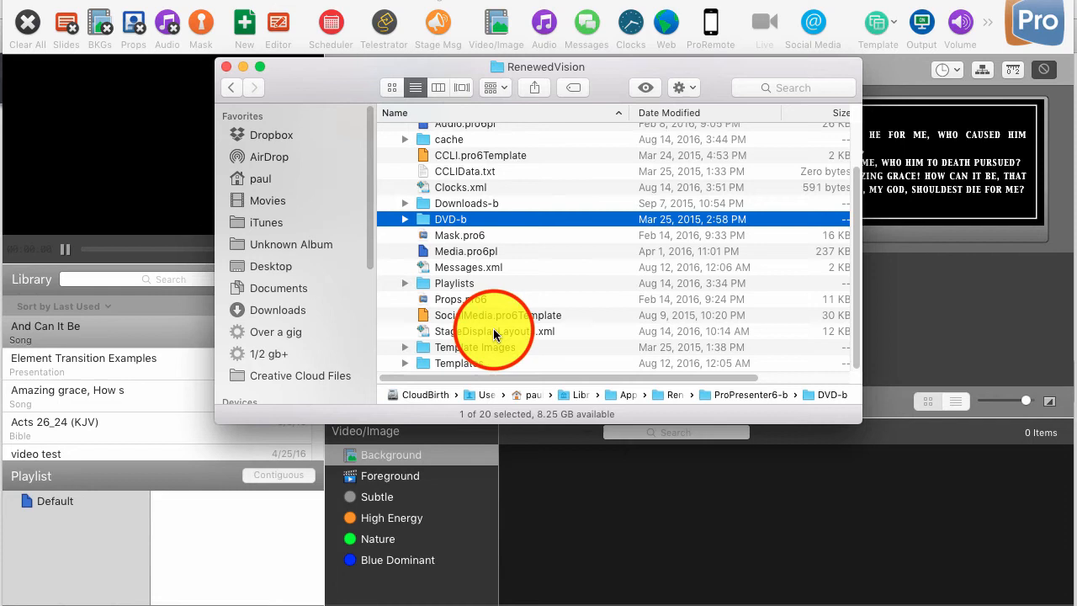
left_click(494, 330)
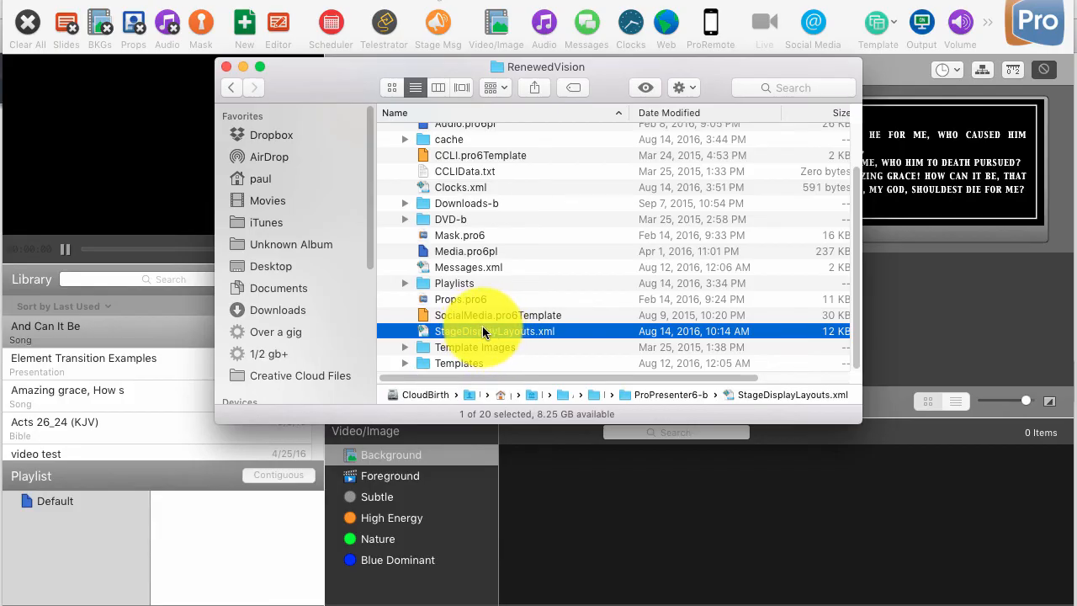
mouse_move(488, 337)
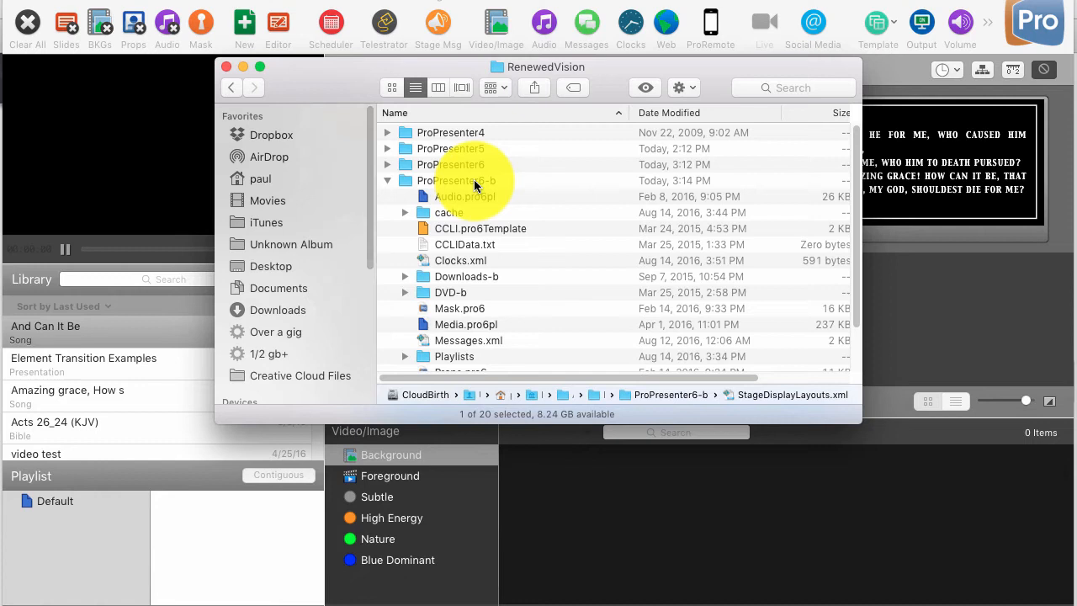
left_click(451, 212)
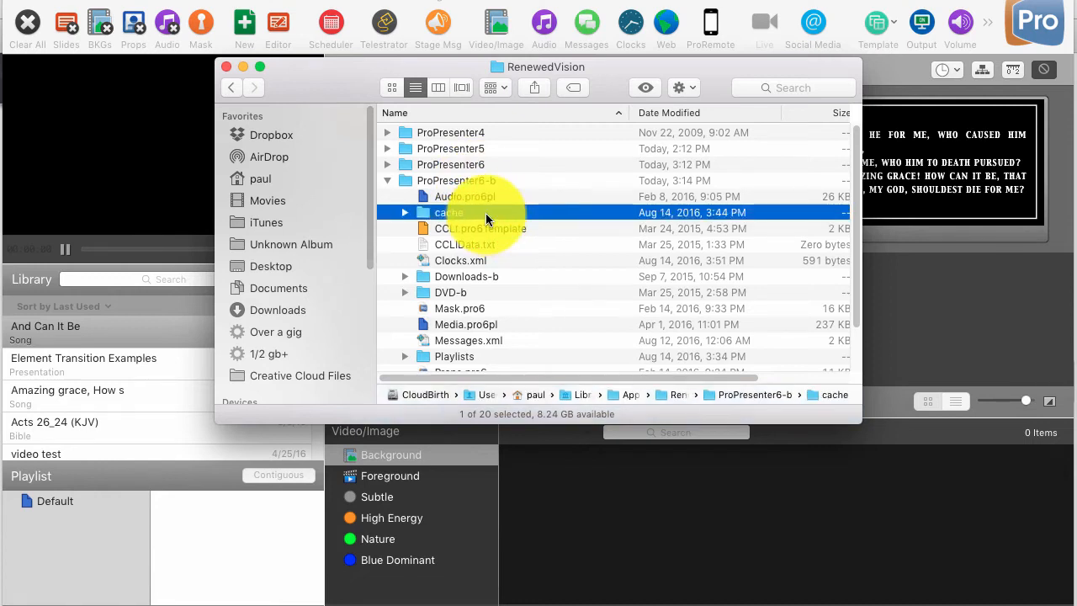
left_click(461, 259)
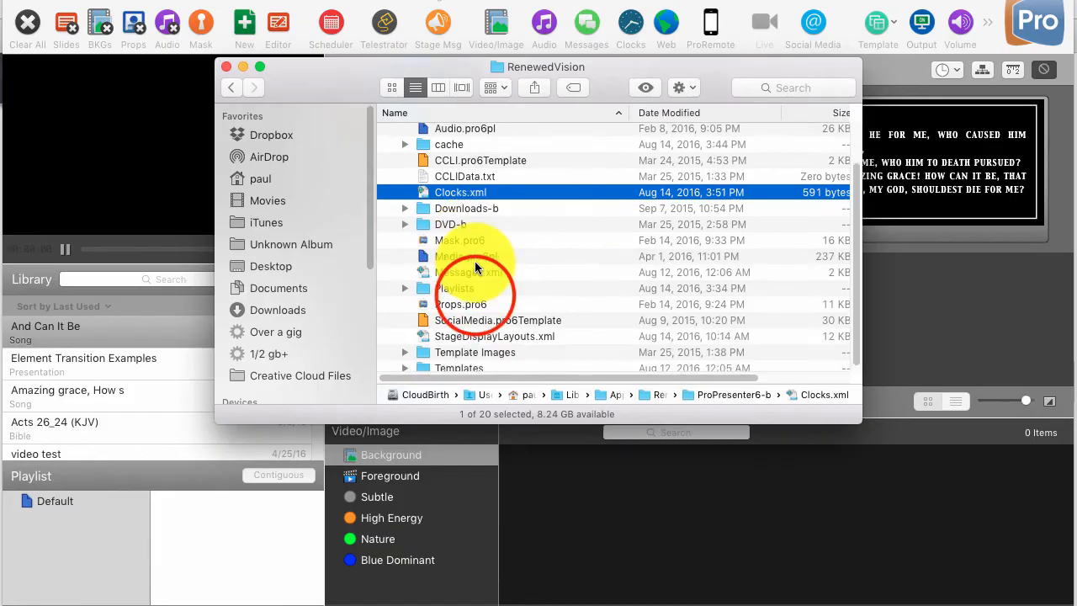
left_click(454, 287)
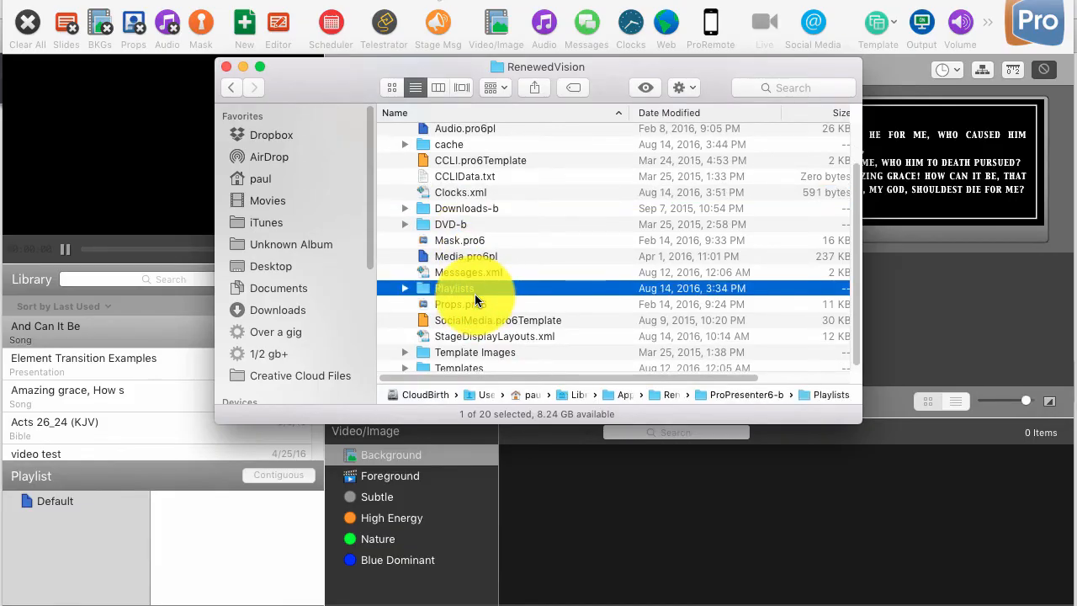
scroll("down", 3)
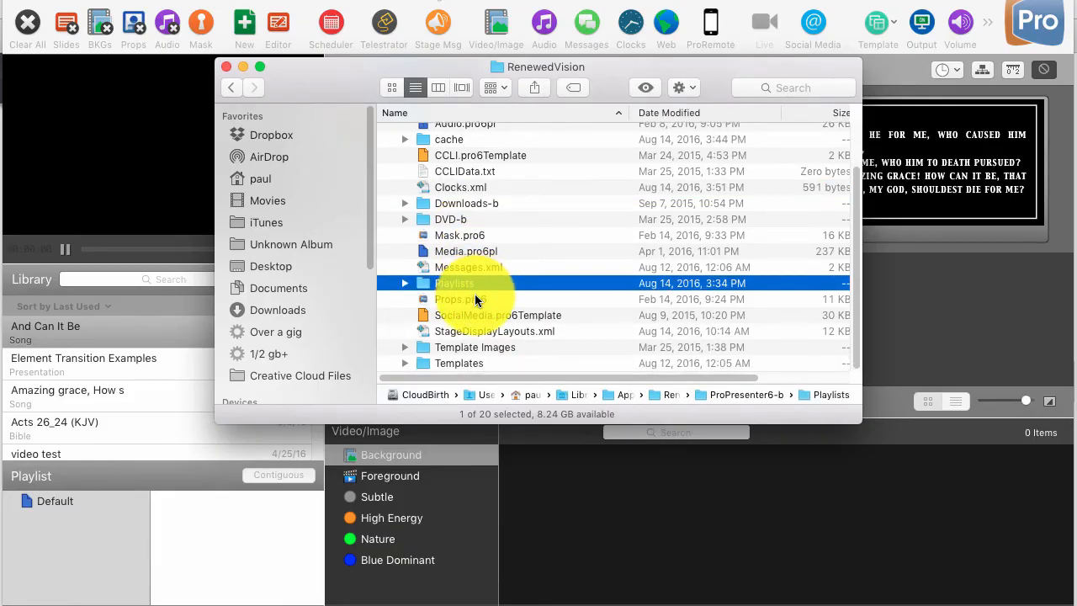